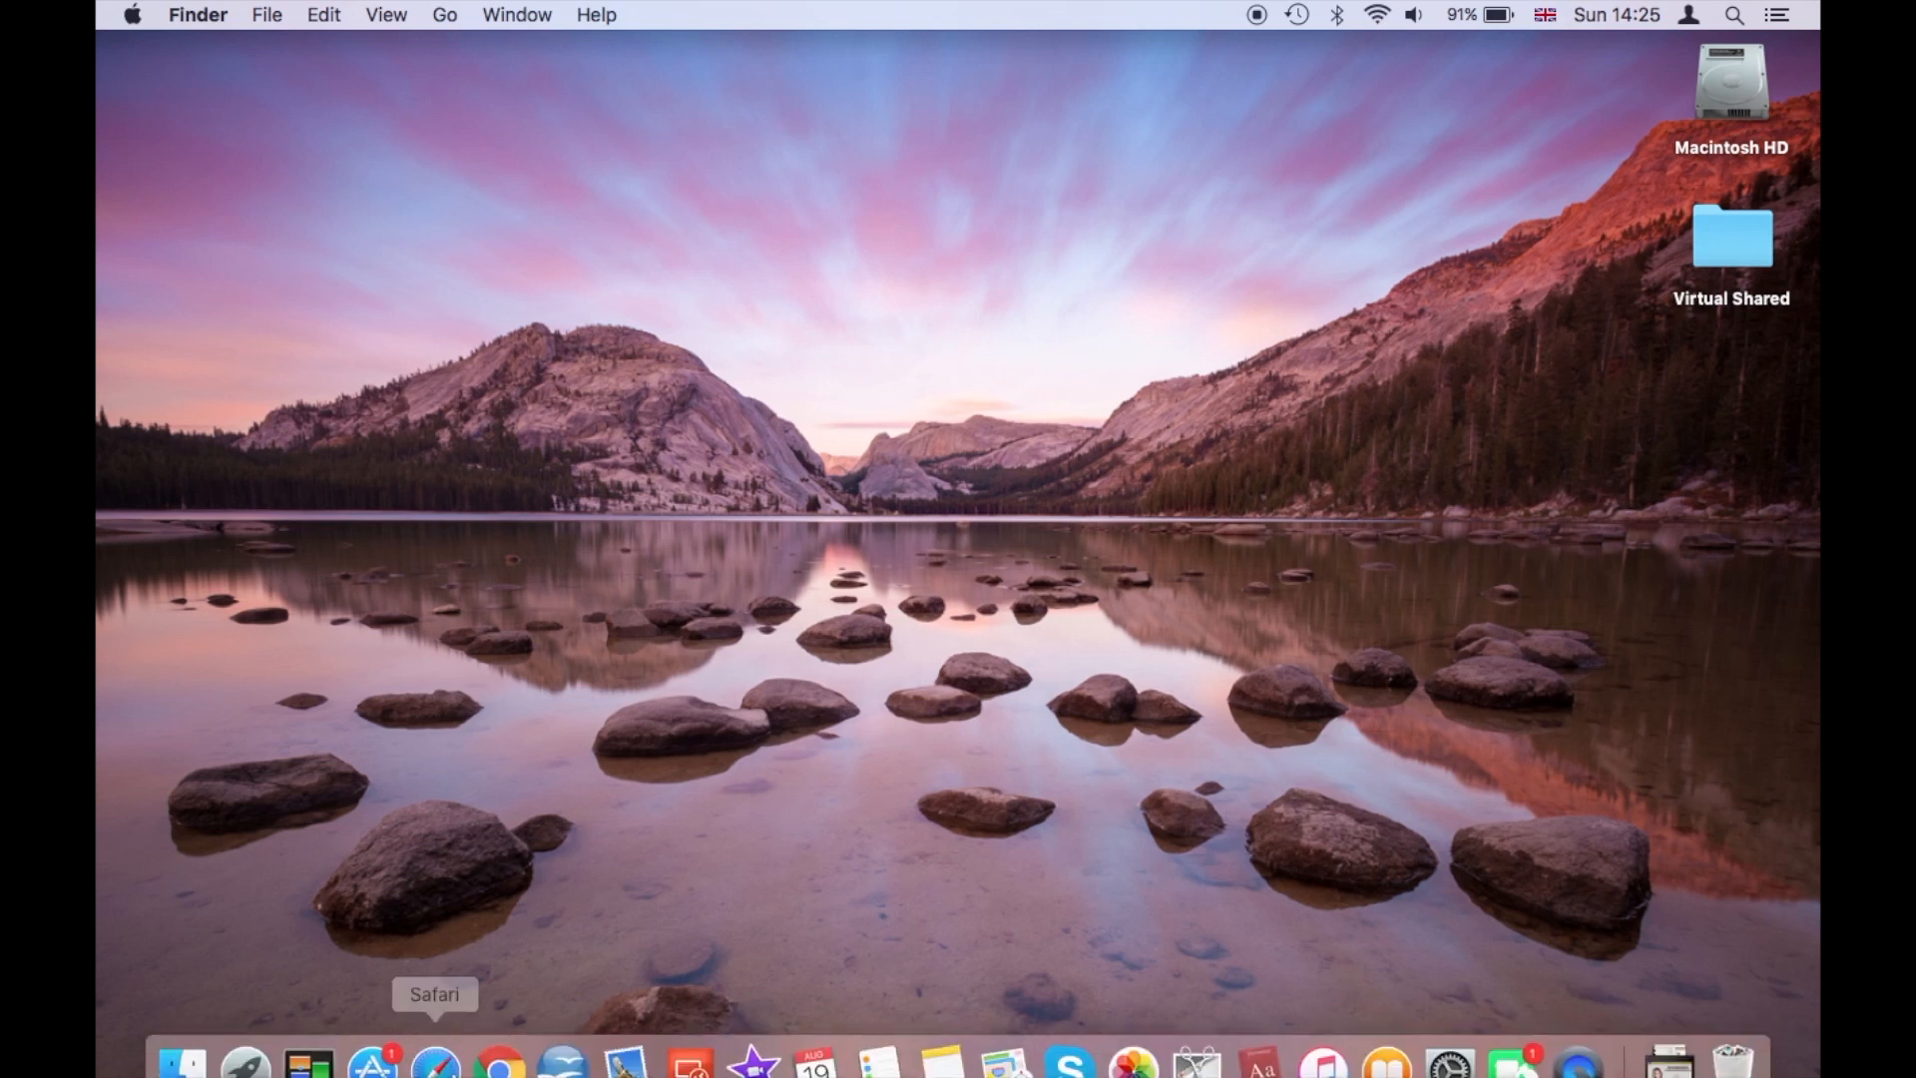
mouse_move(689, 1035)
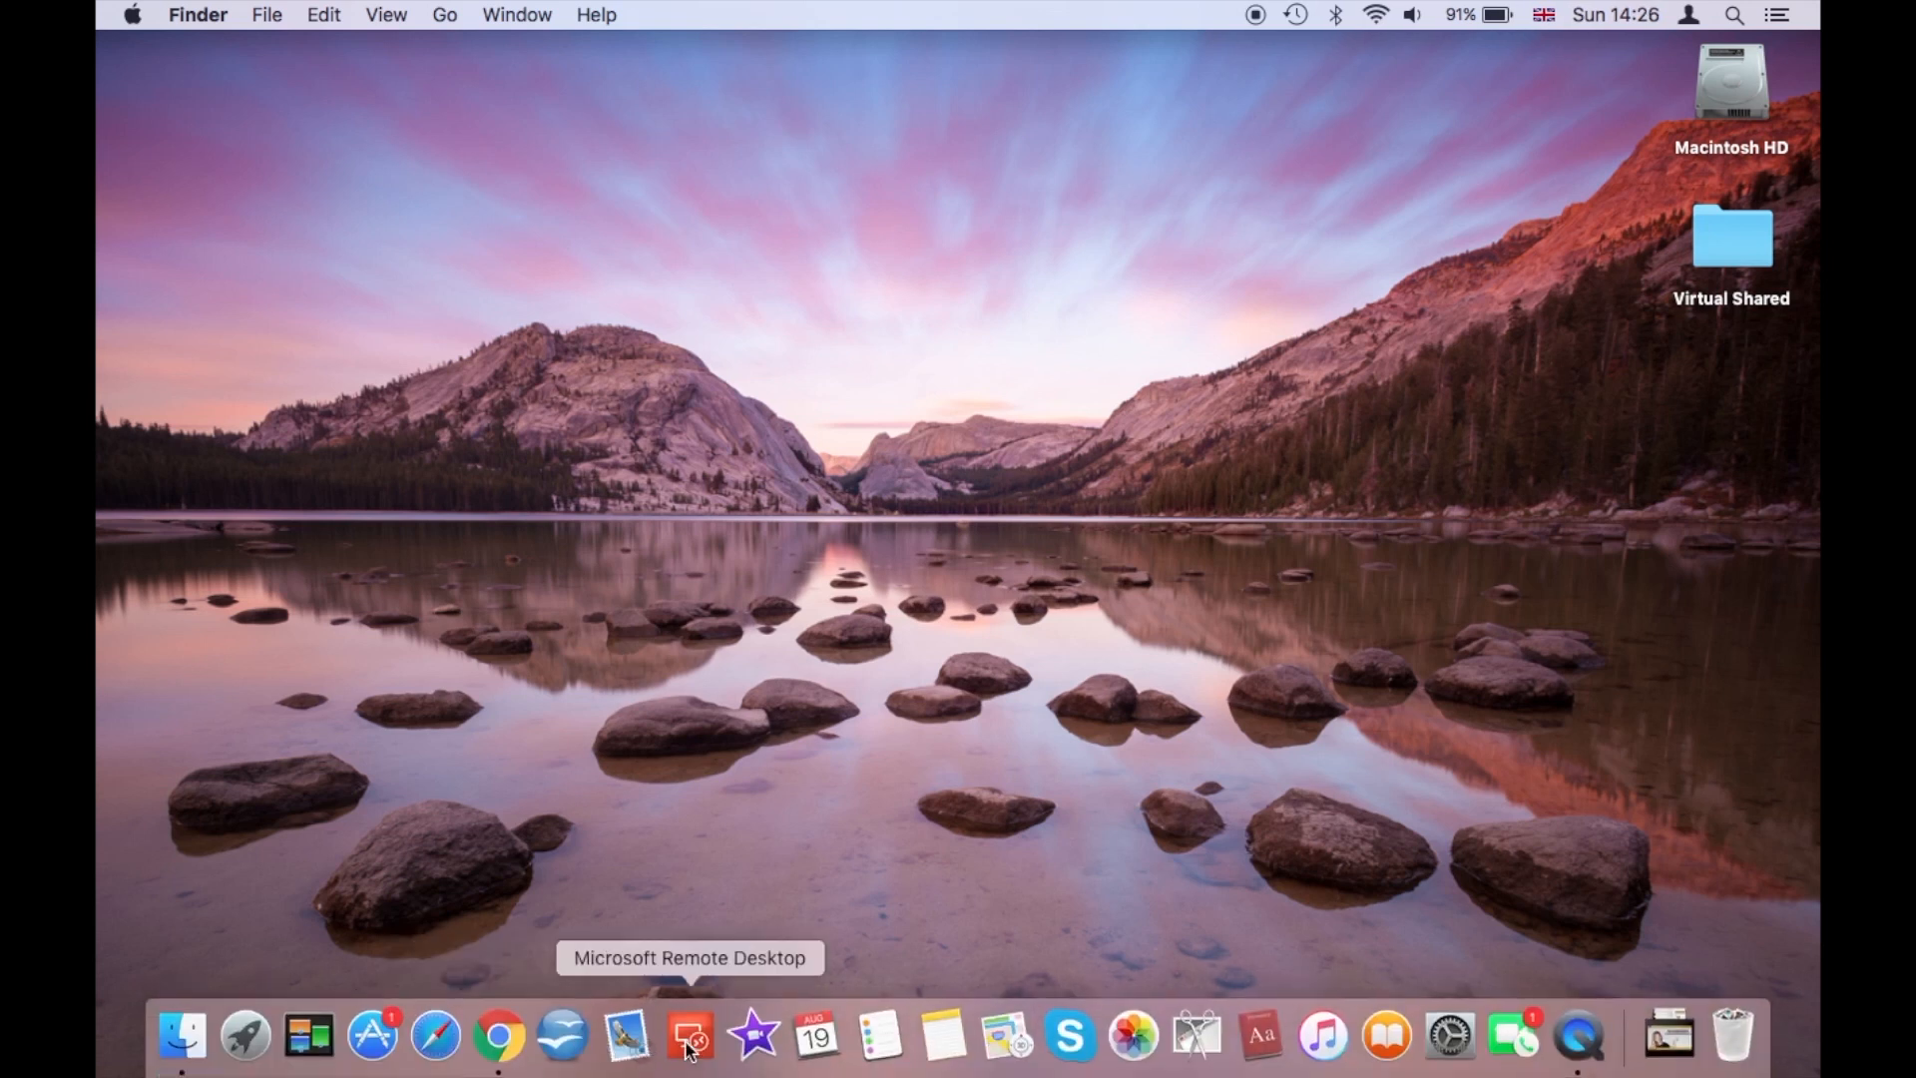
Launch Microsoft Remote Desktop to list the saved 'April 20 2018 AWS' desktop.
click(688, 1036)
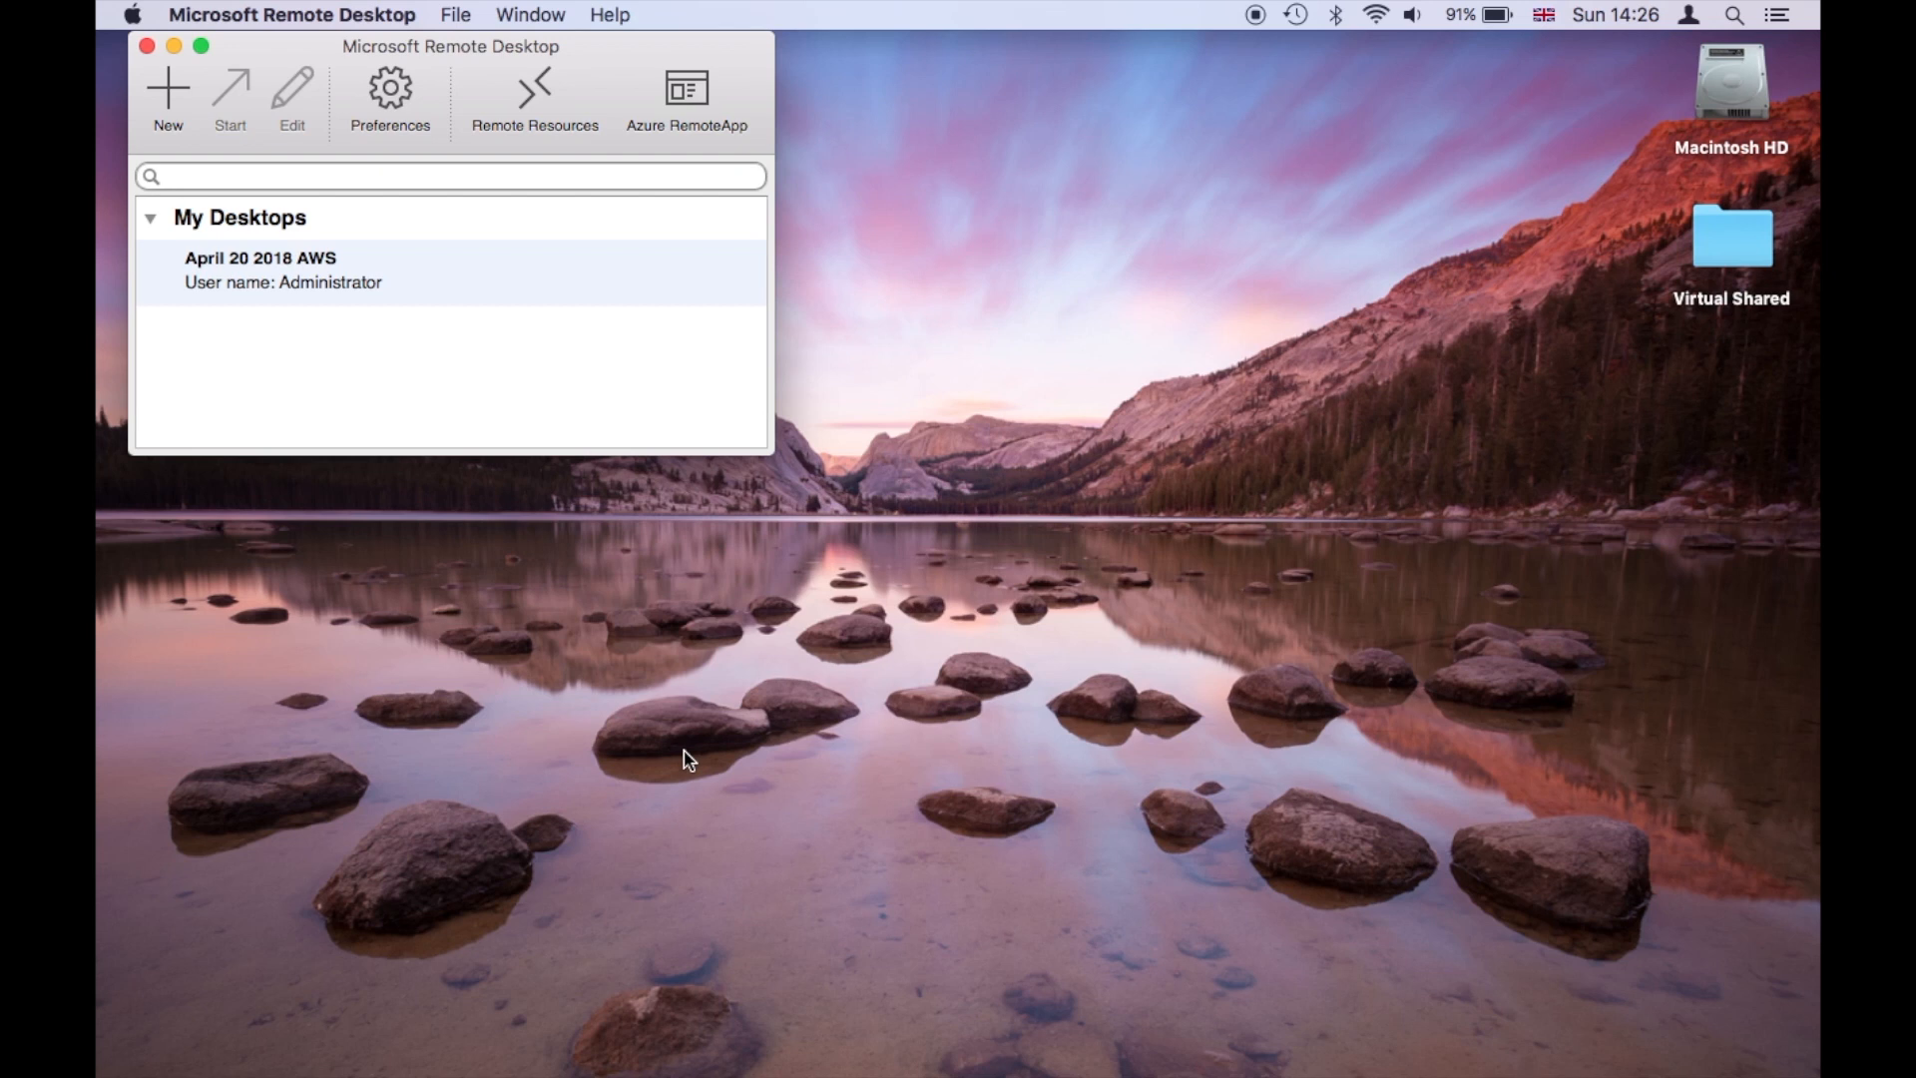
mouse_move(447, 294)
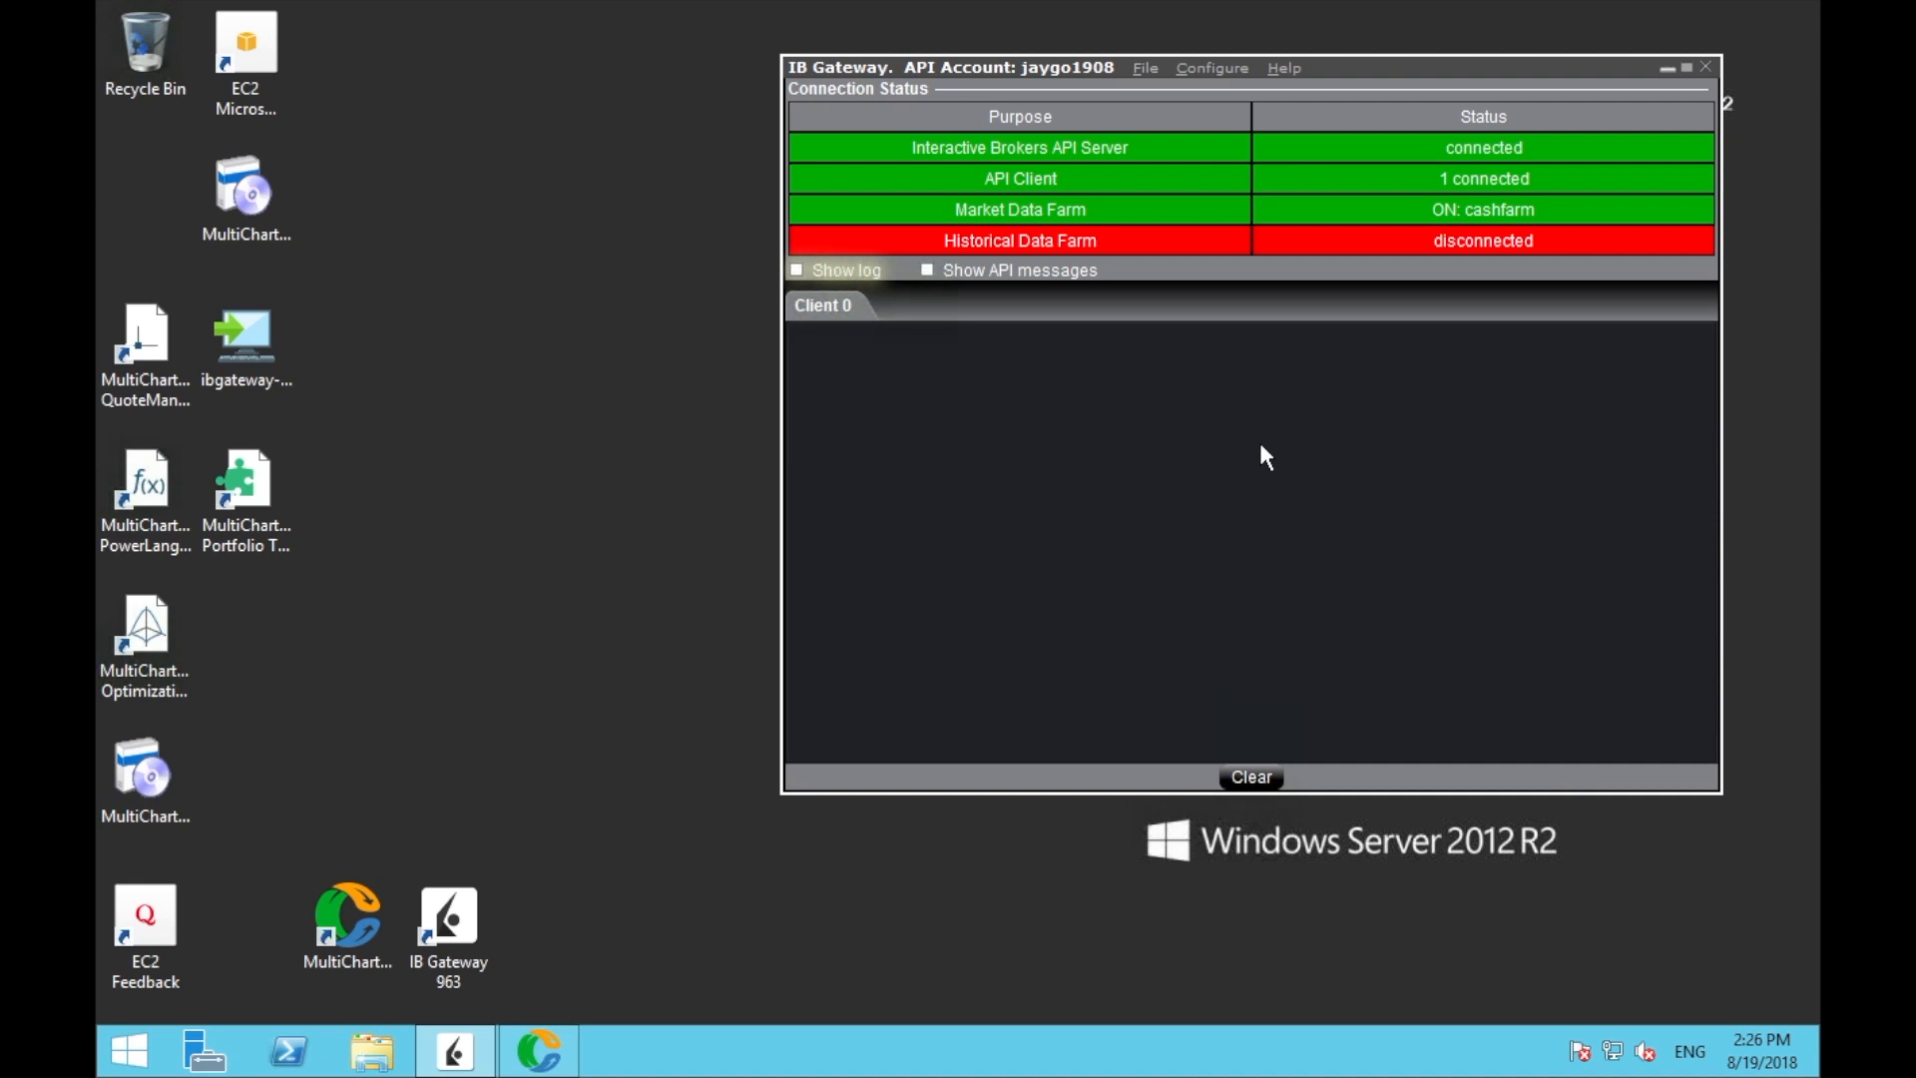
mouse_move(1414, 723)
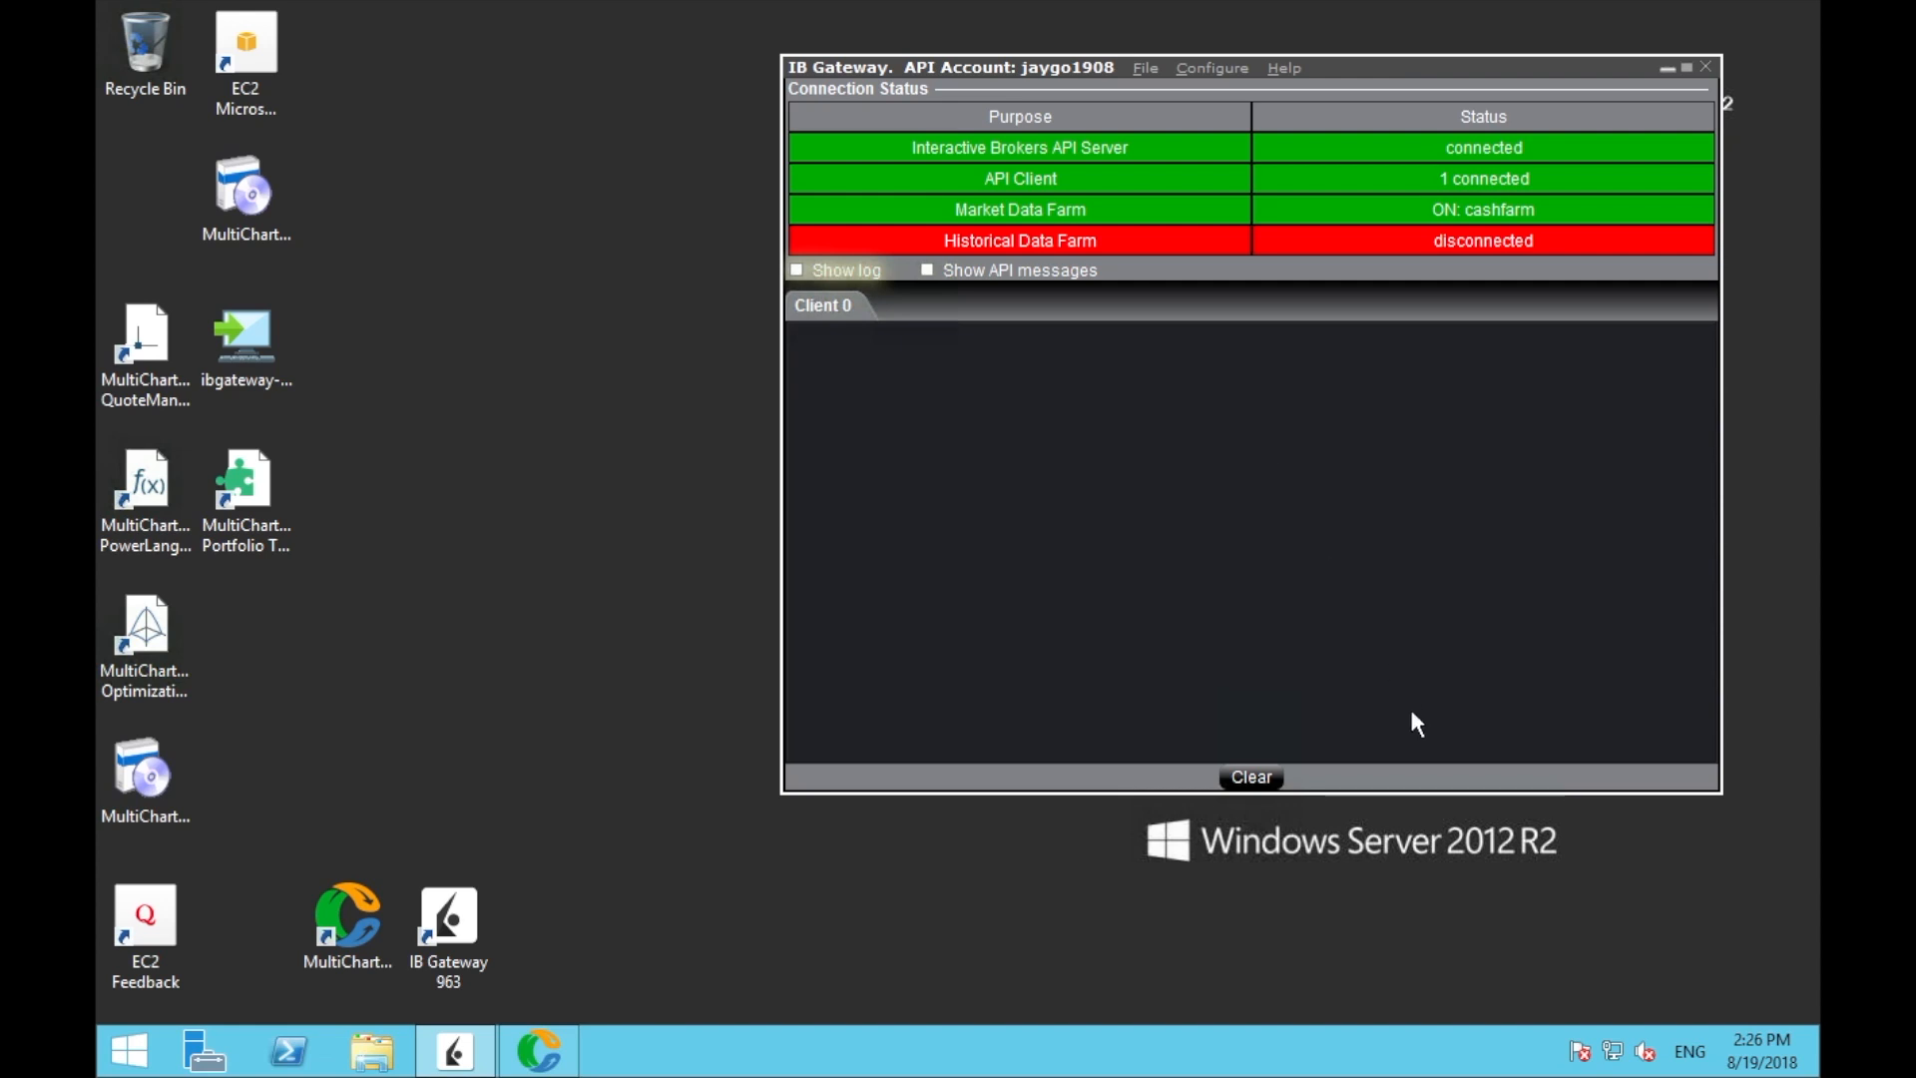
mouse_move(1378, 883)
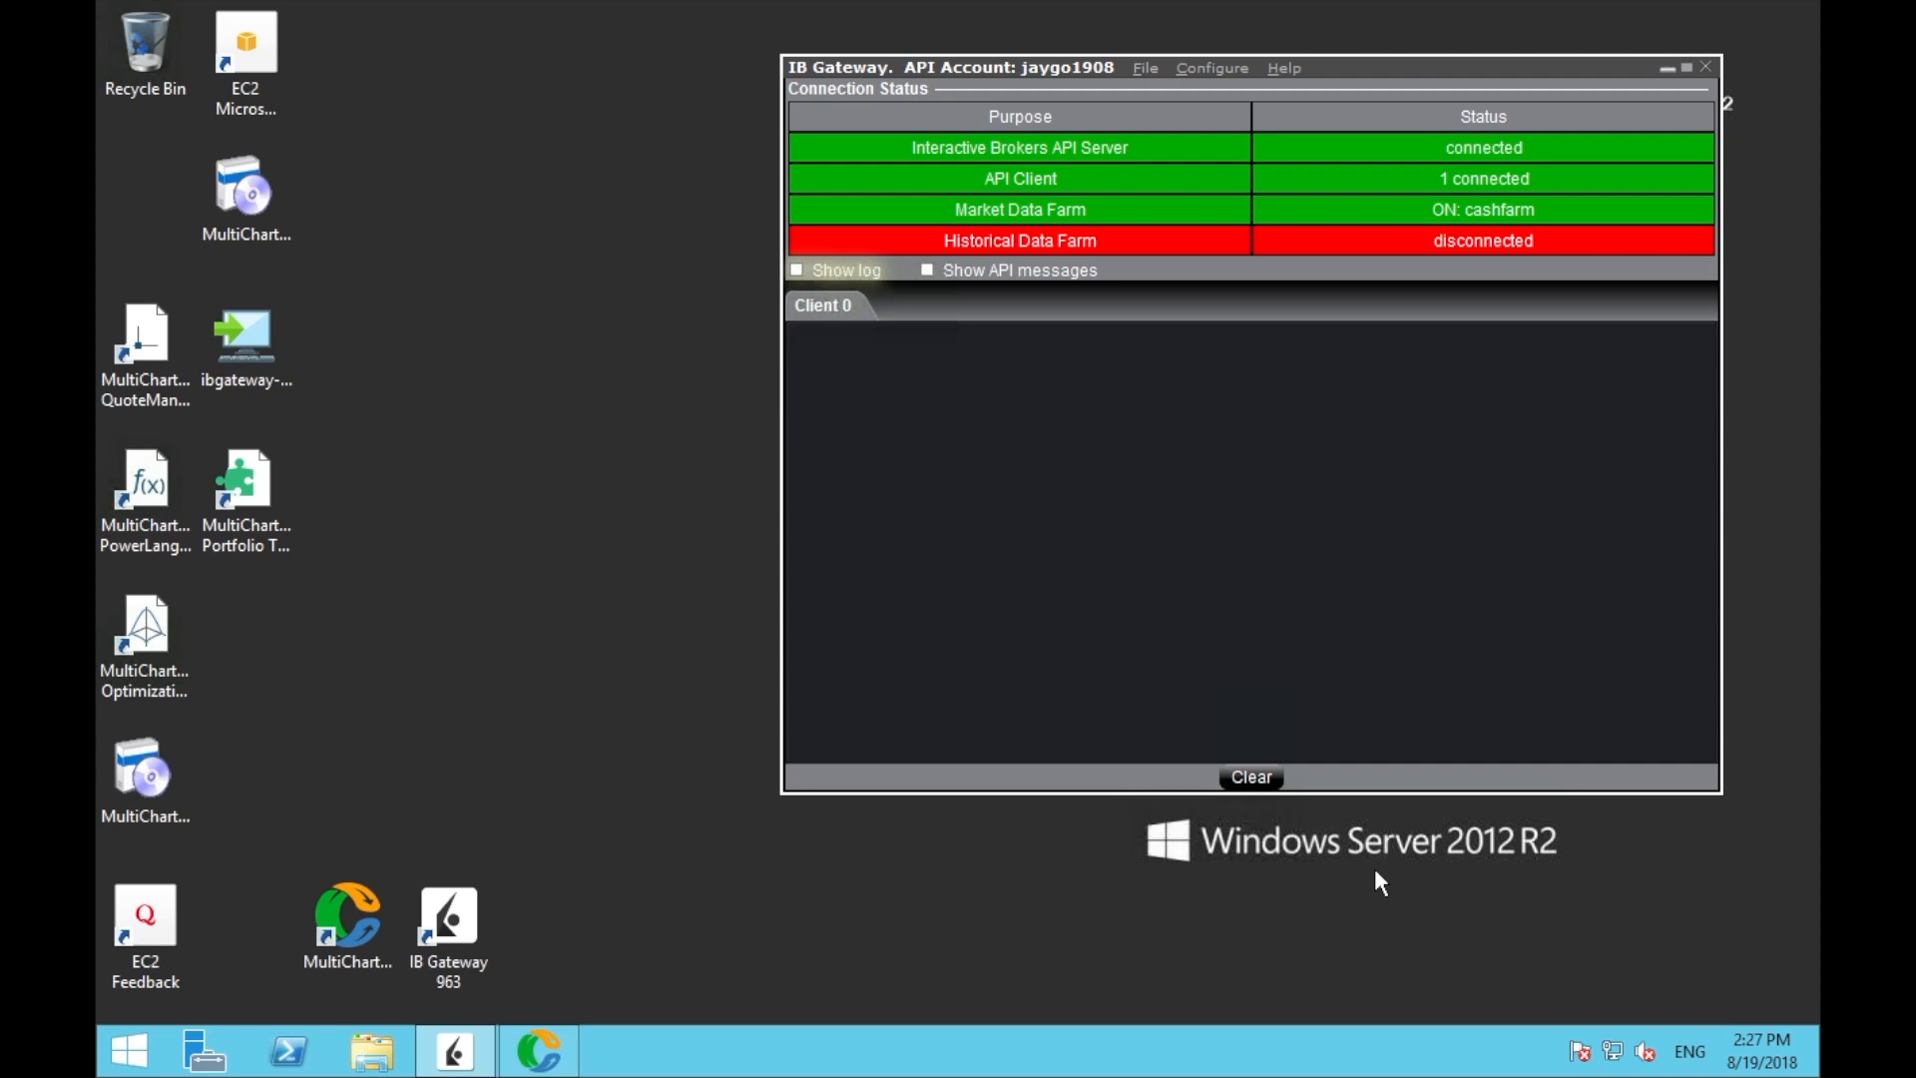
mouse_move(1136, 576)
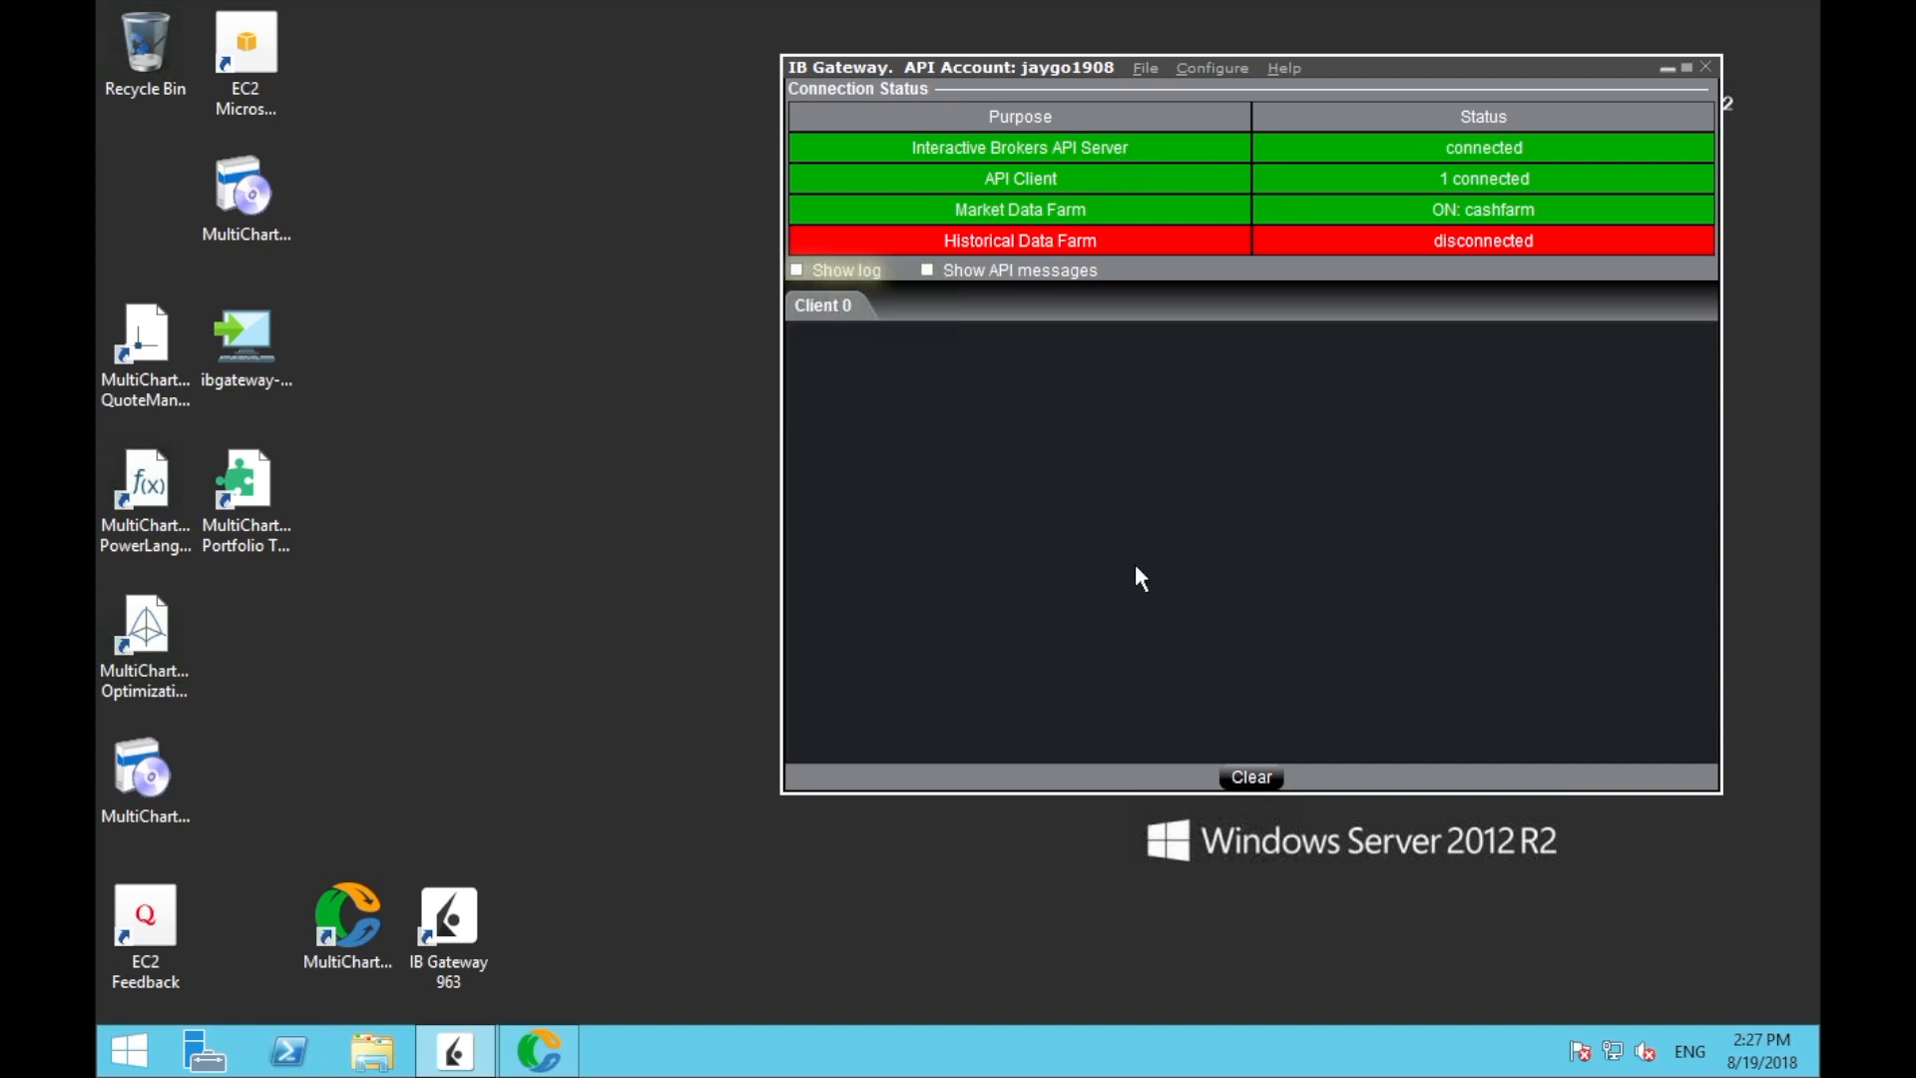
mouse_move(867, 63)
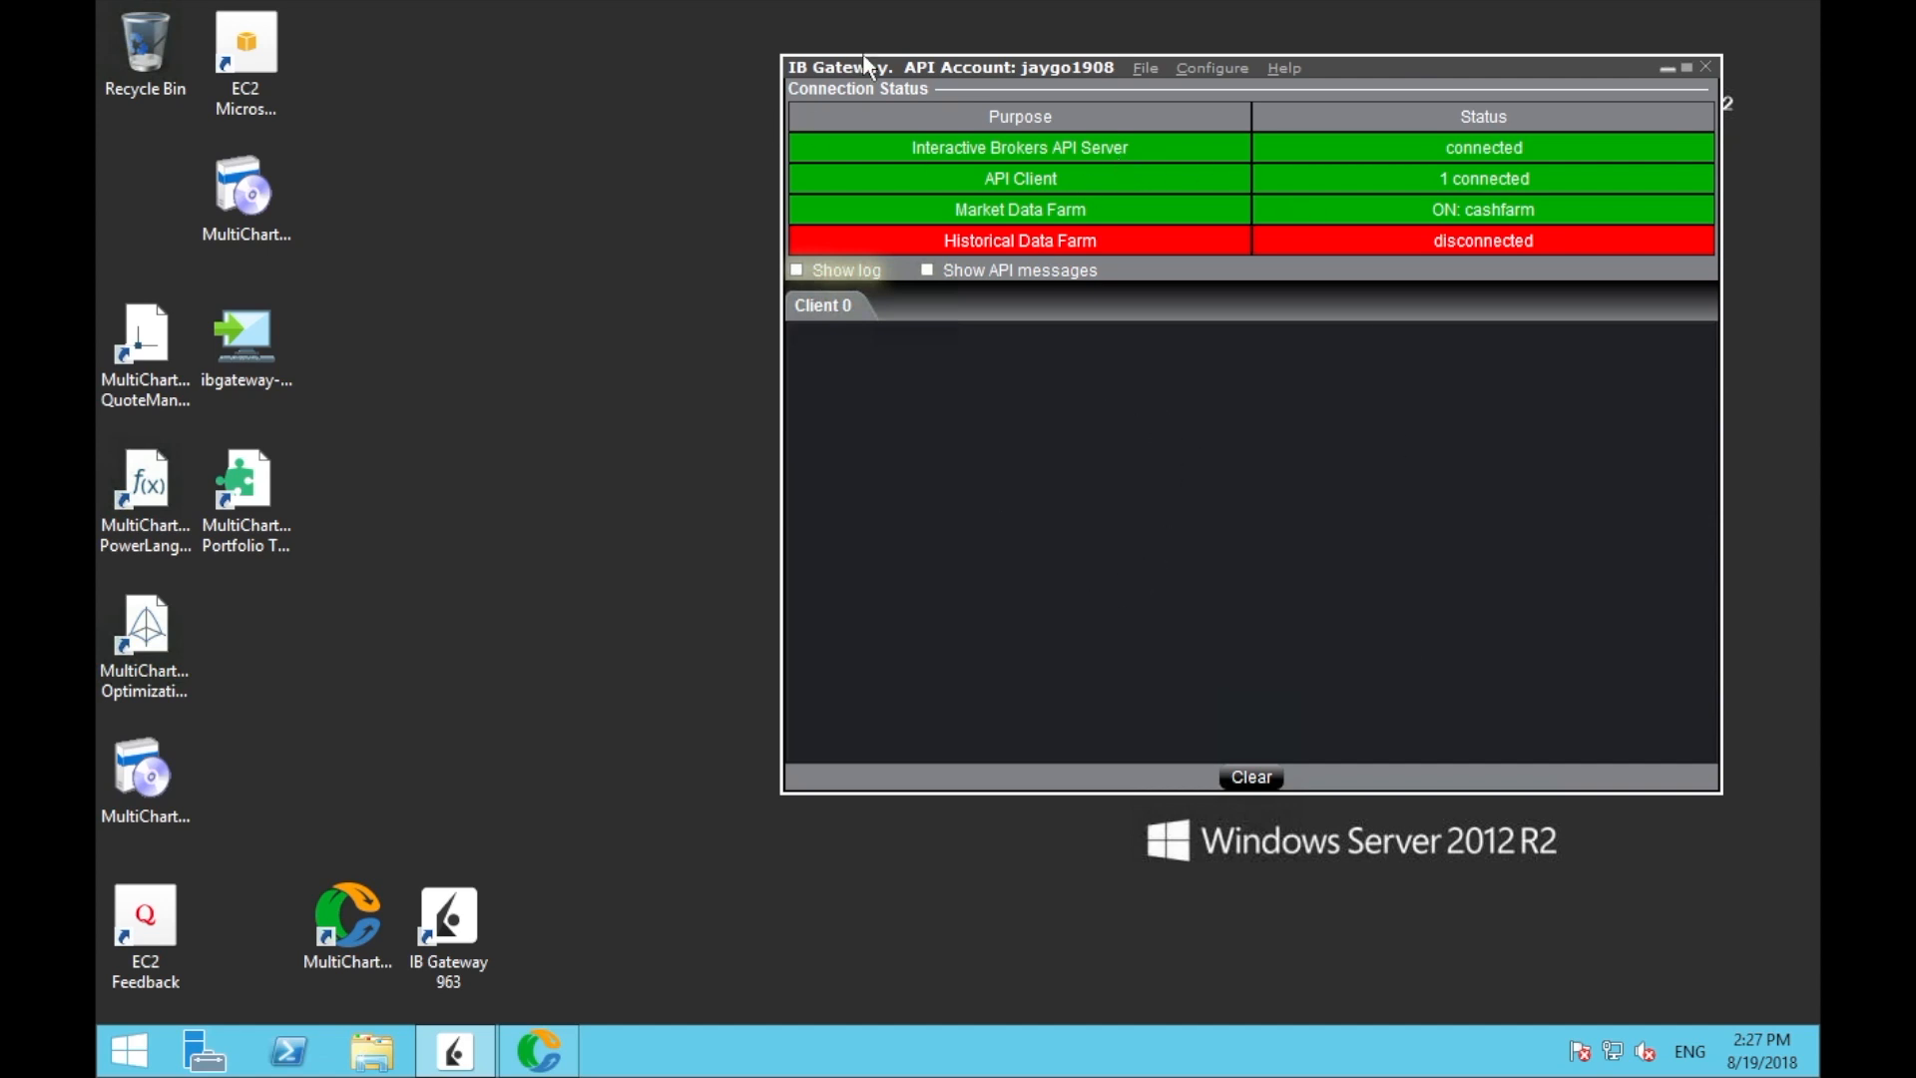
mouse_move(645, 662)
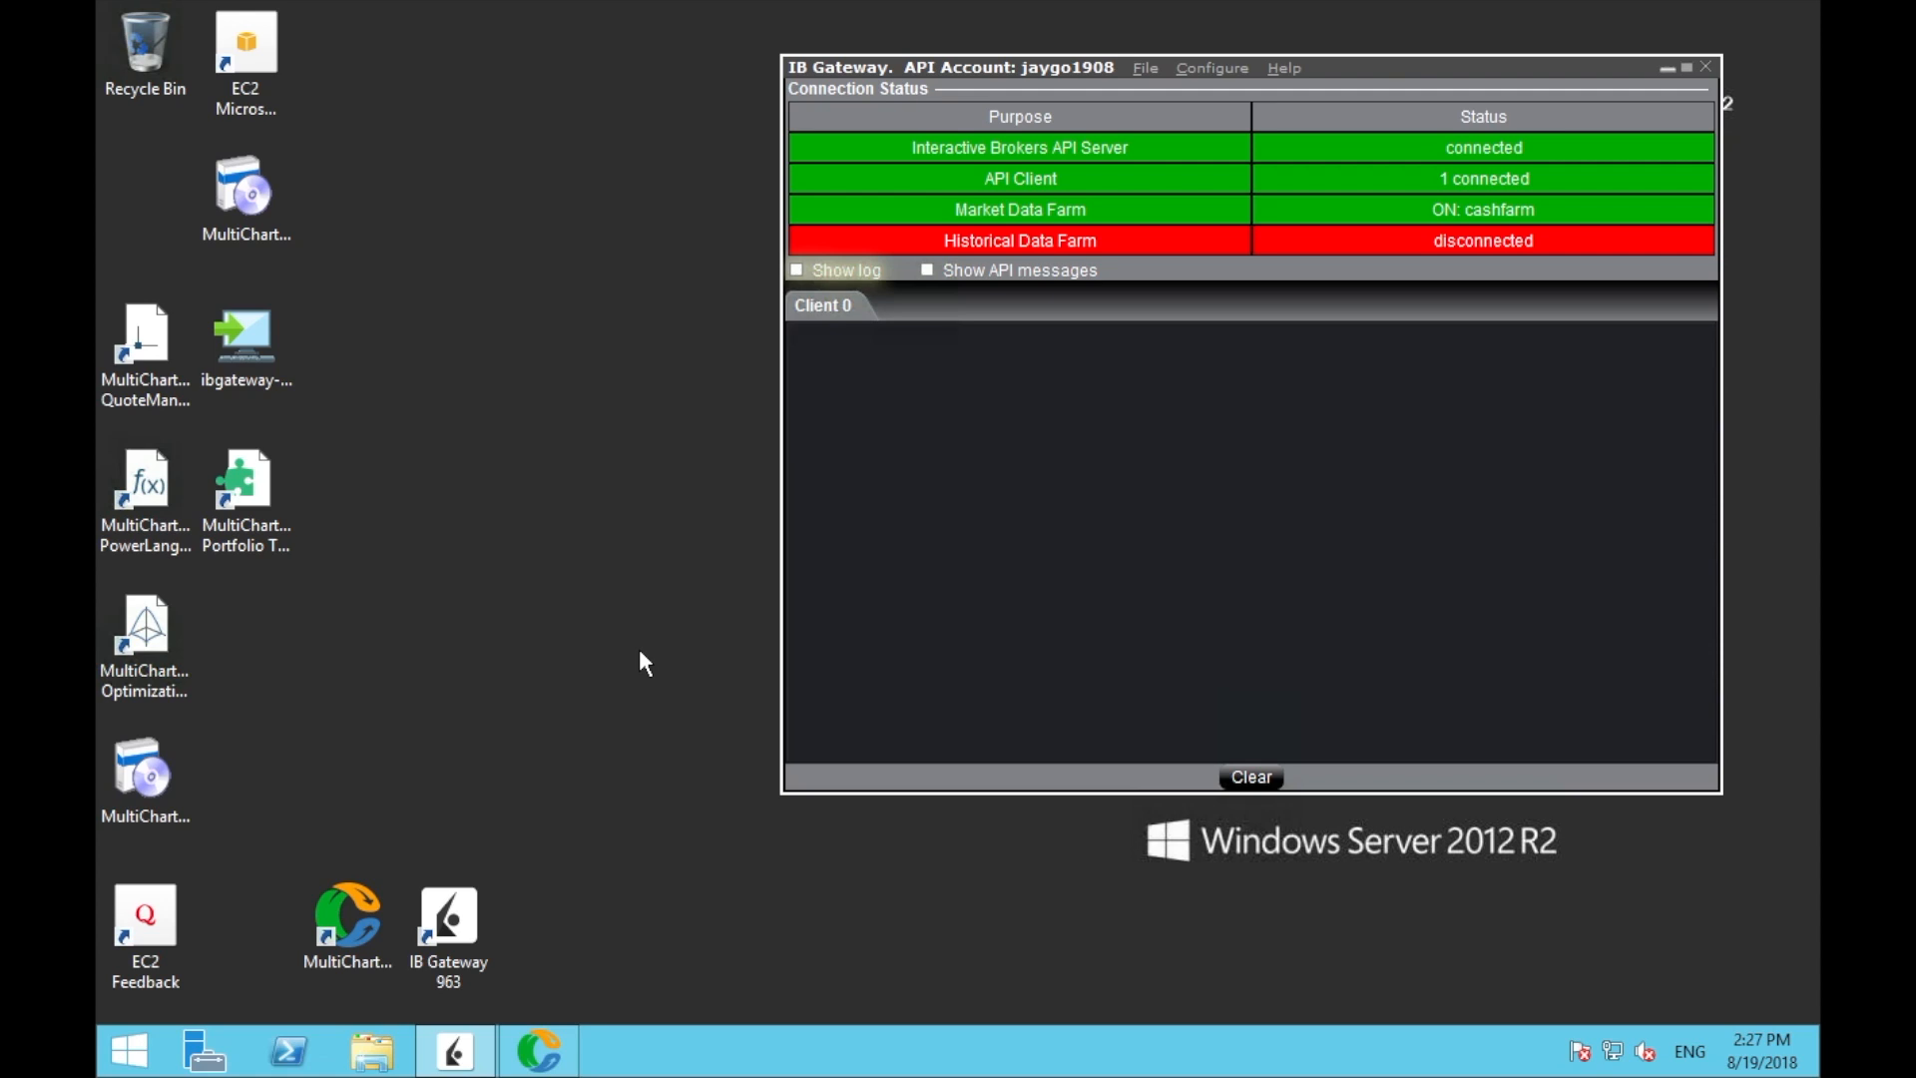
mouse_move(1430, 179)
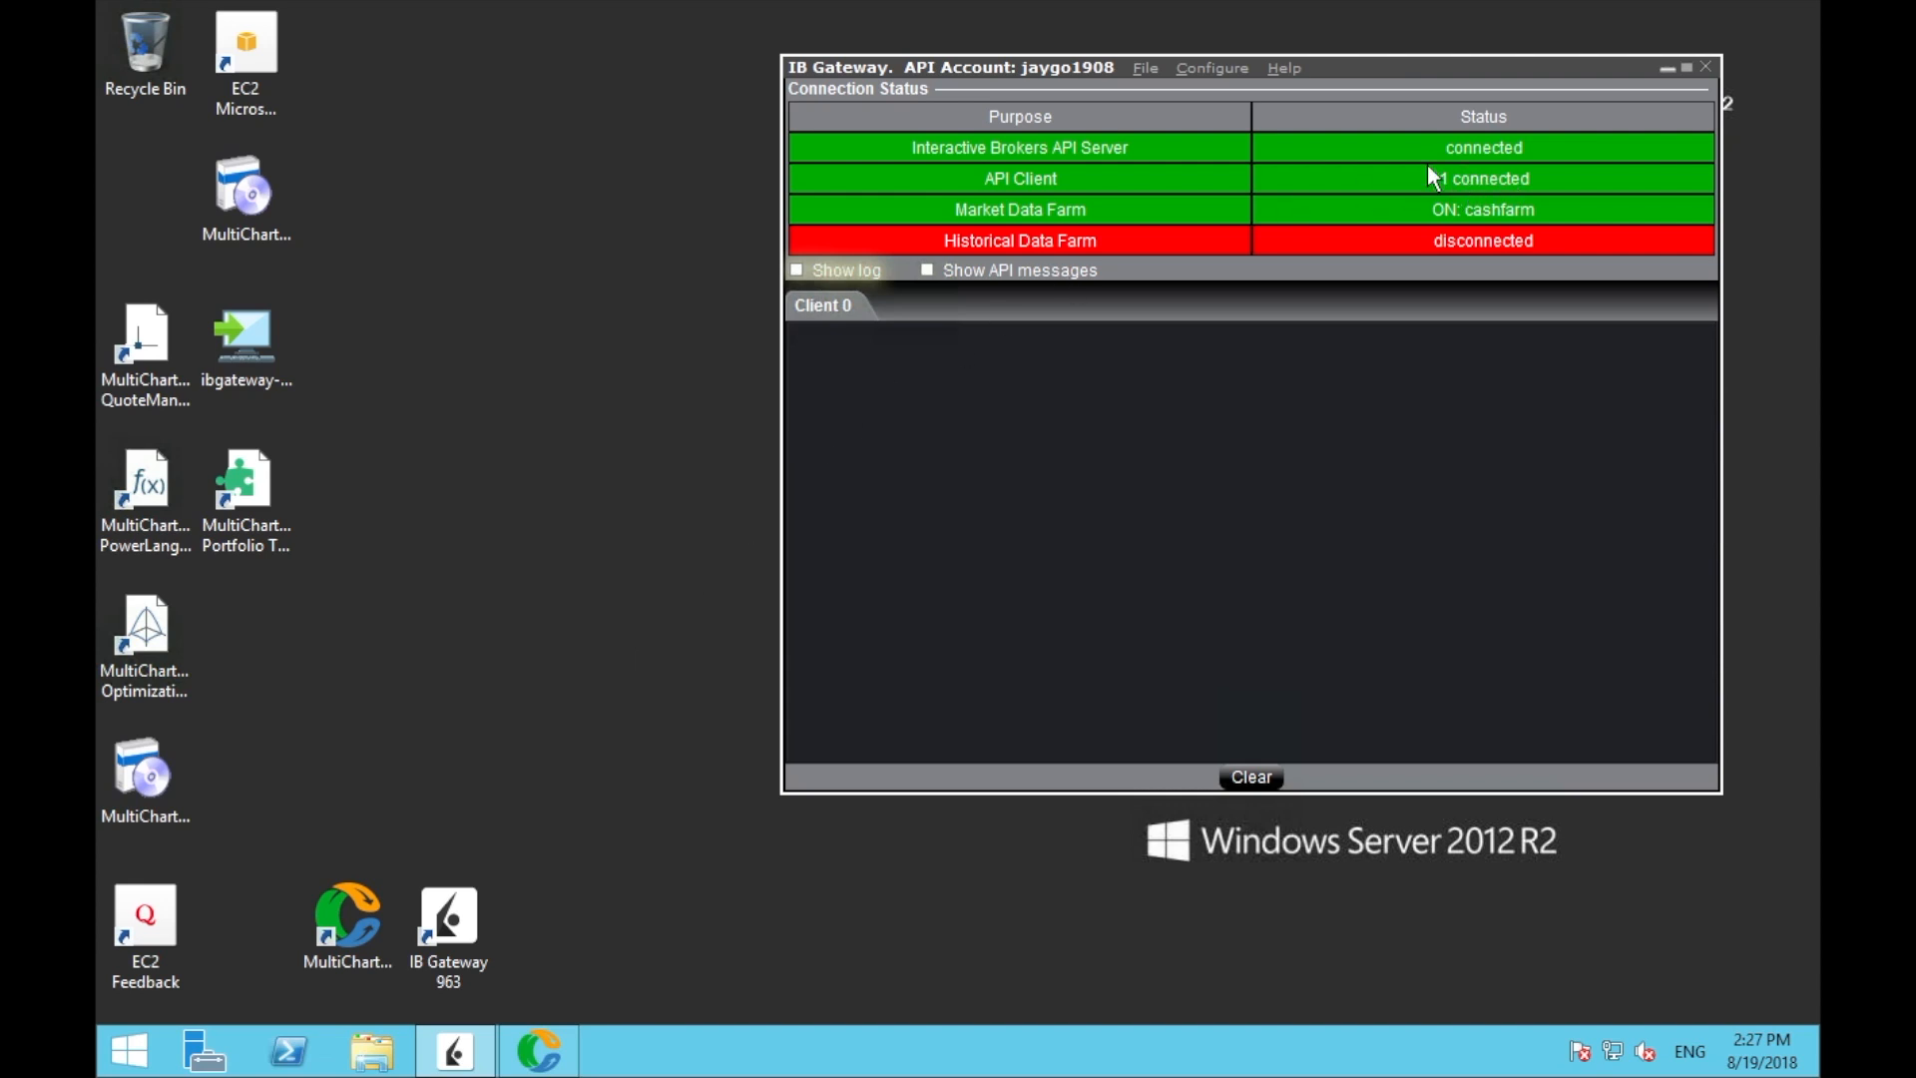
mouse_move(932, 233)
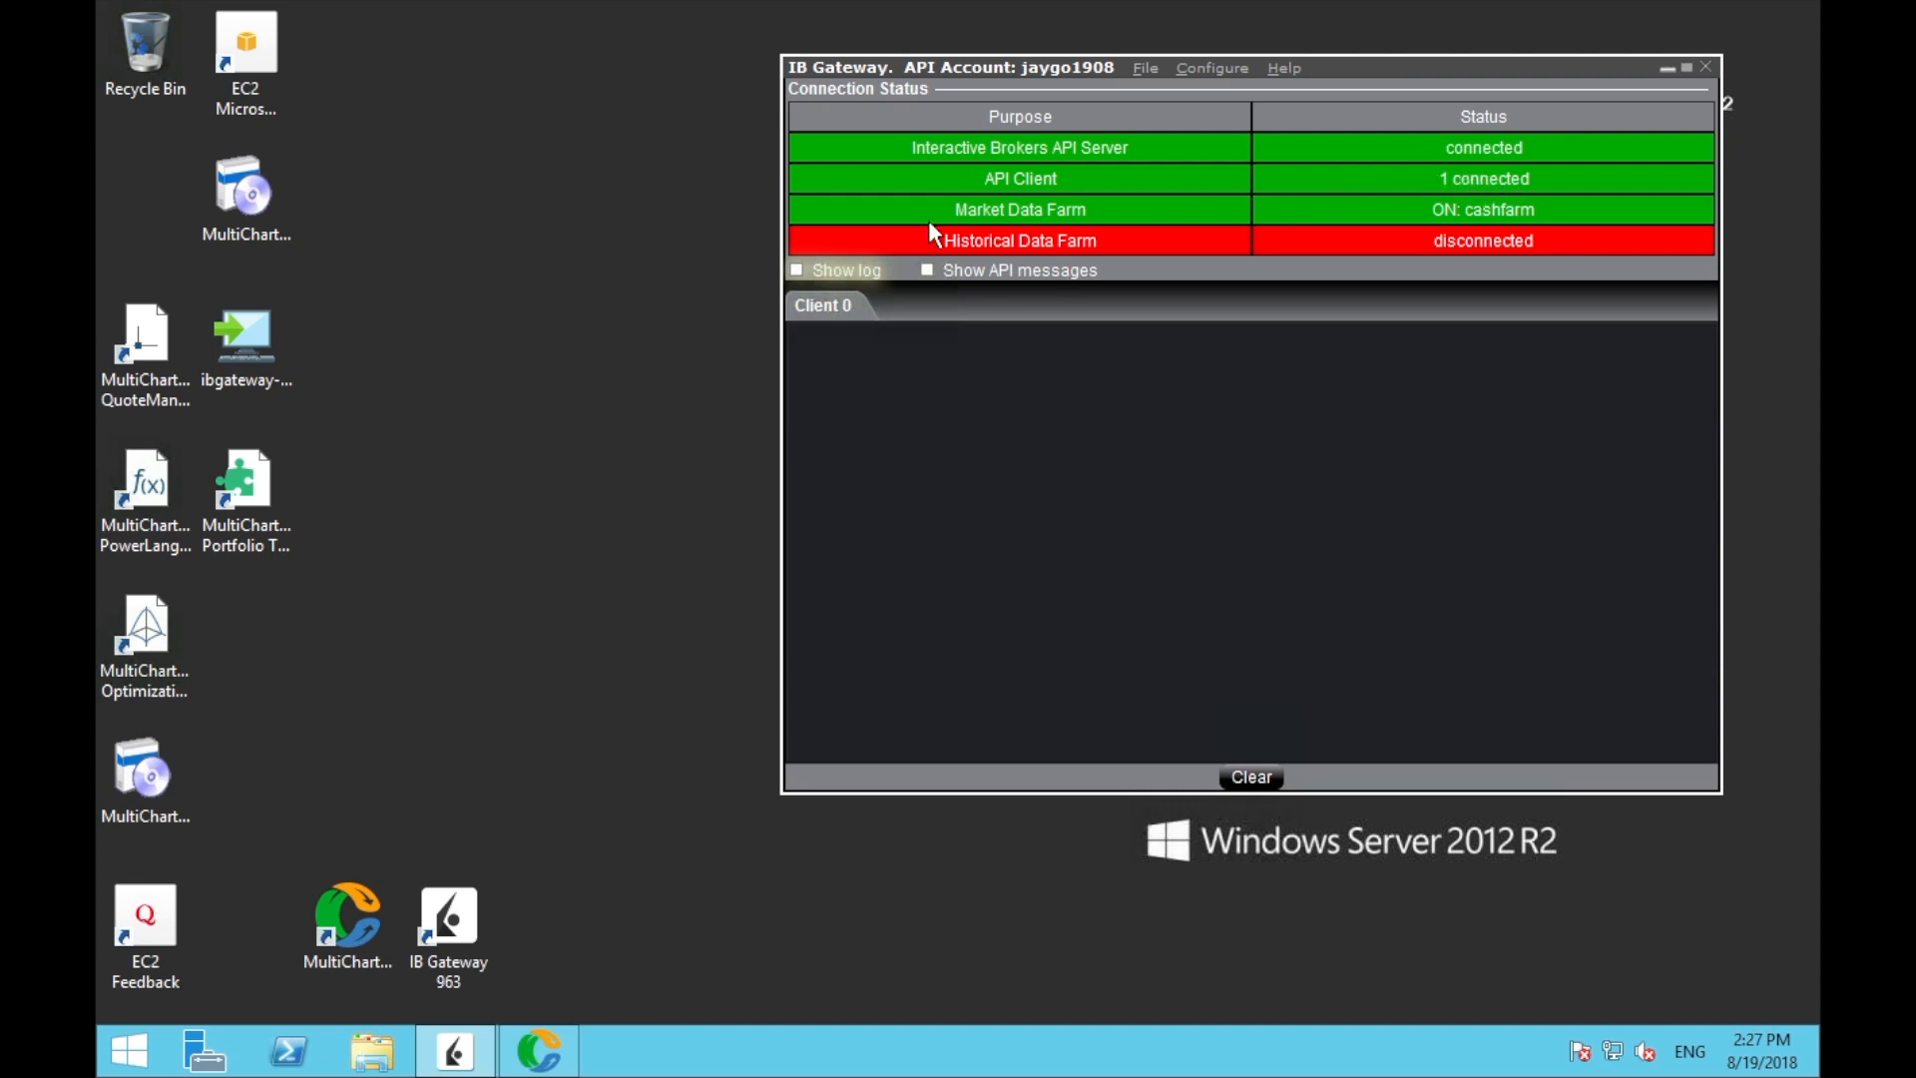
mouse_move(910, 241)
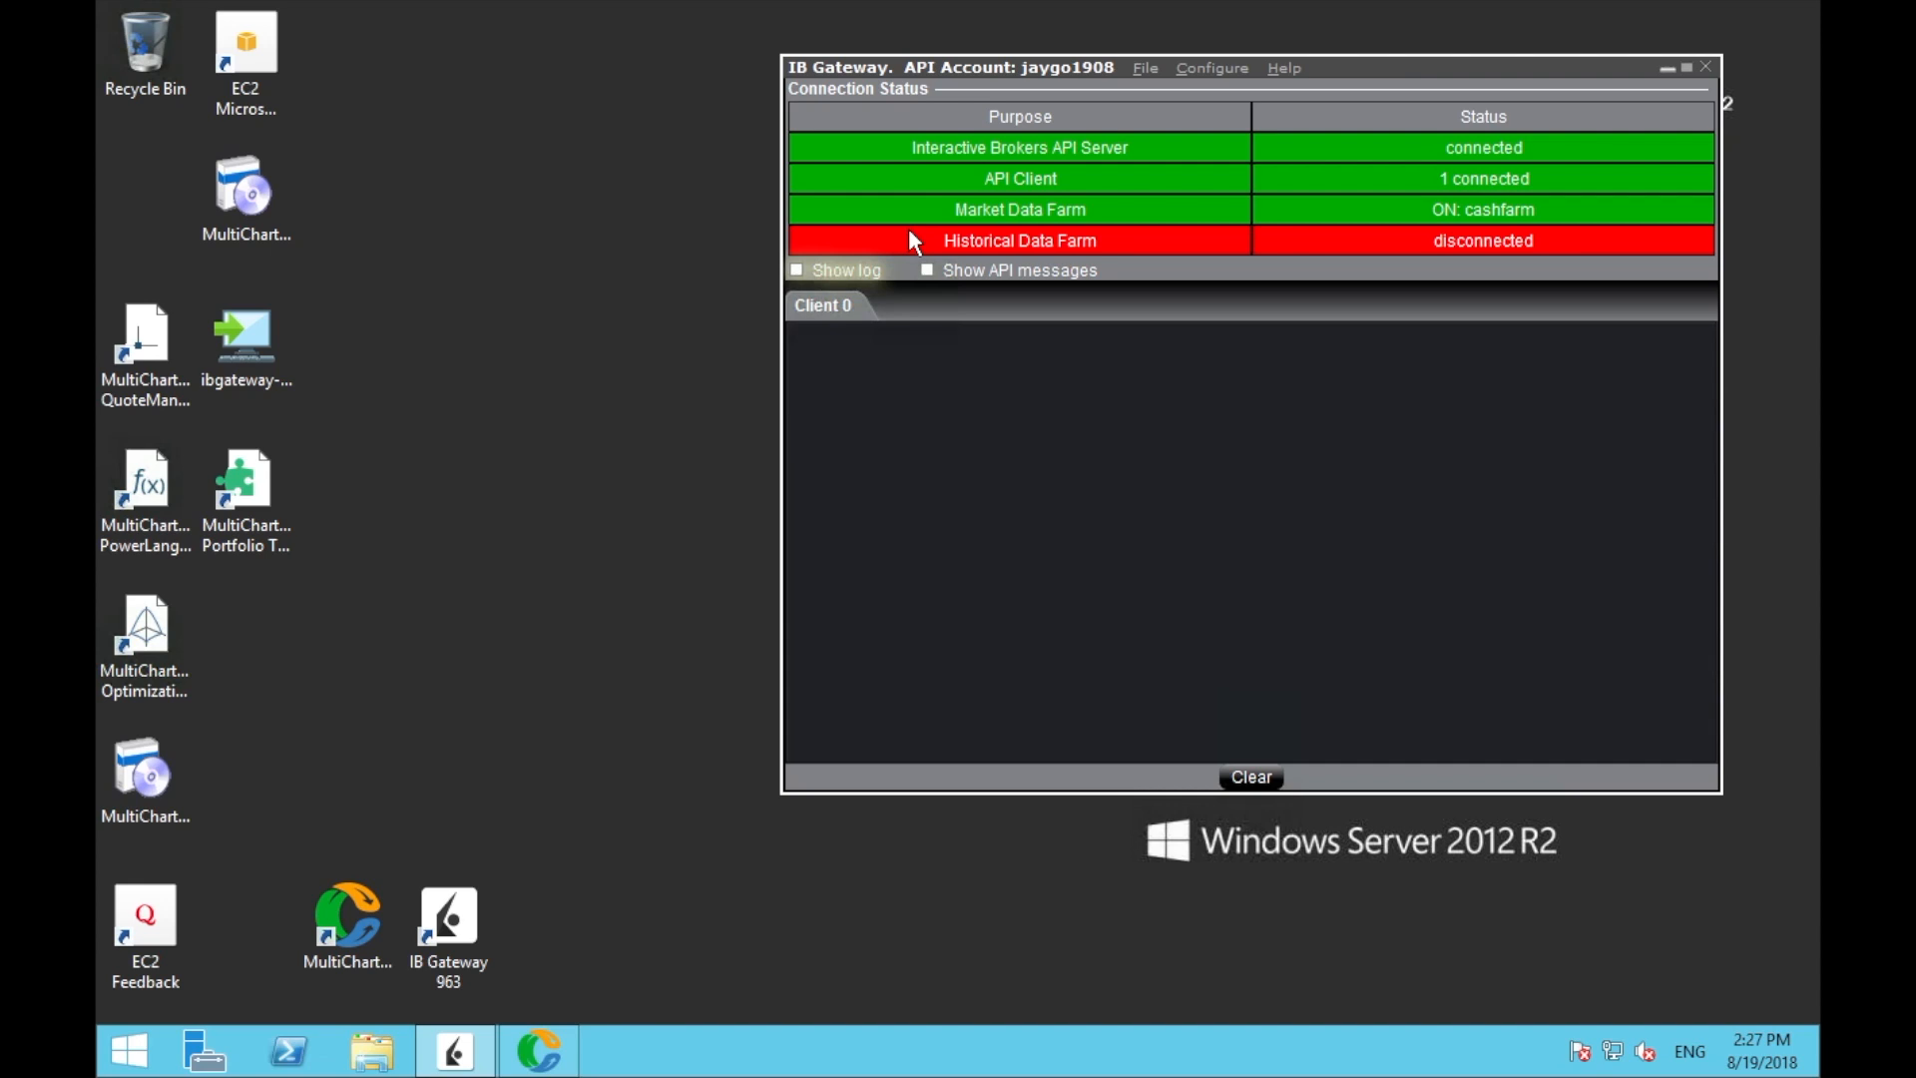
mouse_move(617, 932)
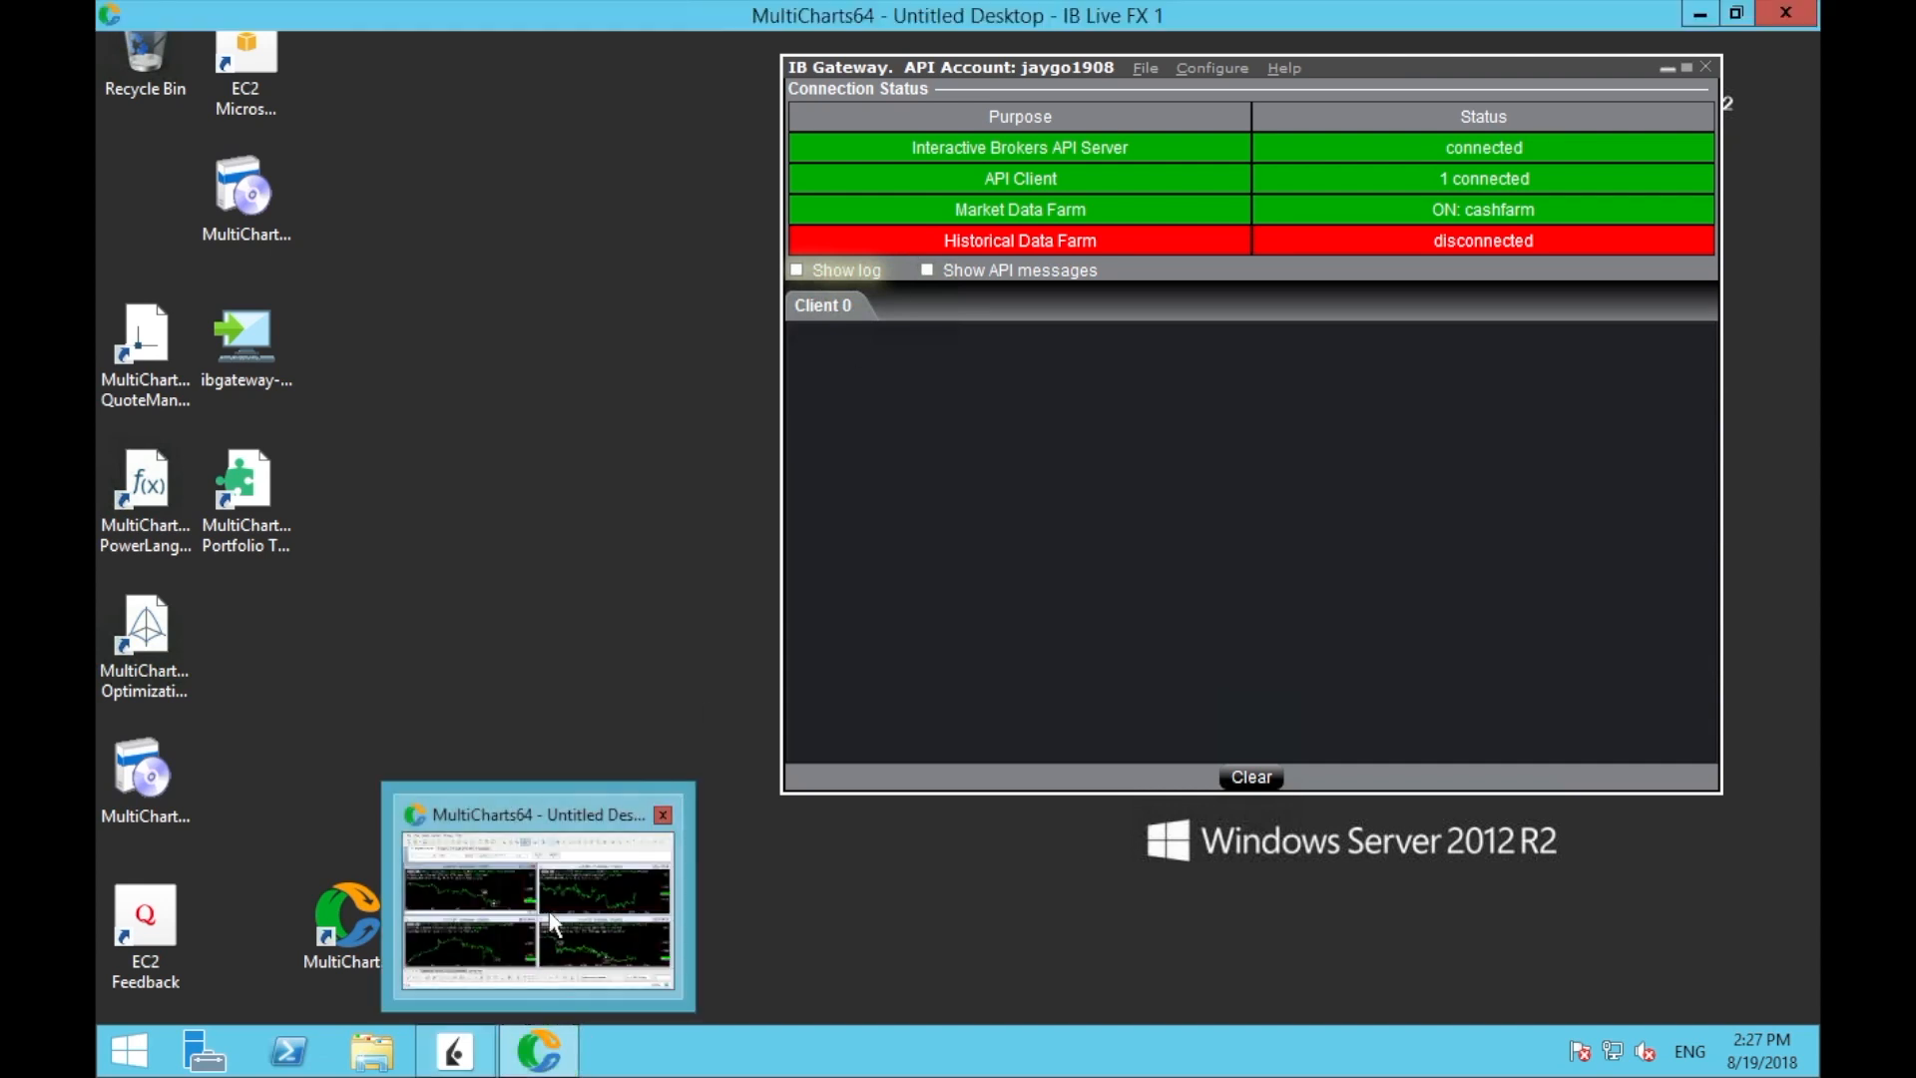
Bring the MultiCharts64 IB Live FX 1 workspace with its four OANDA charts to the front.
click(534, 910)
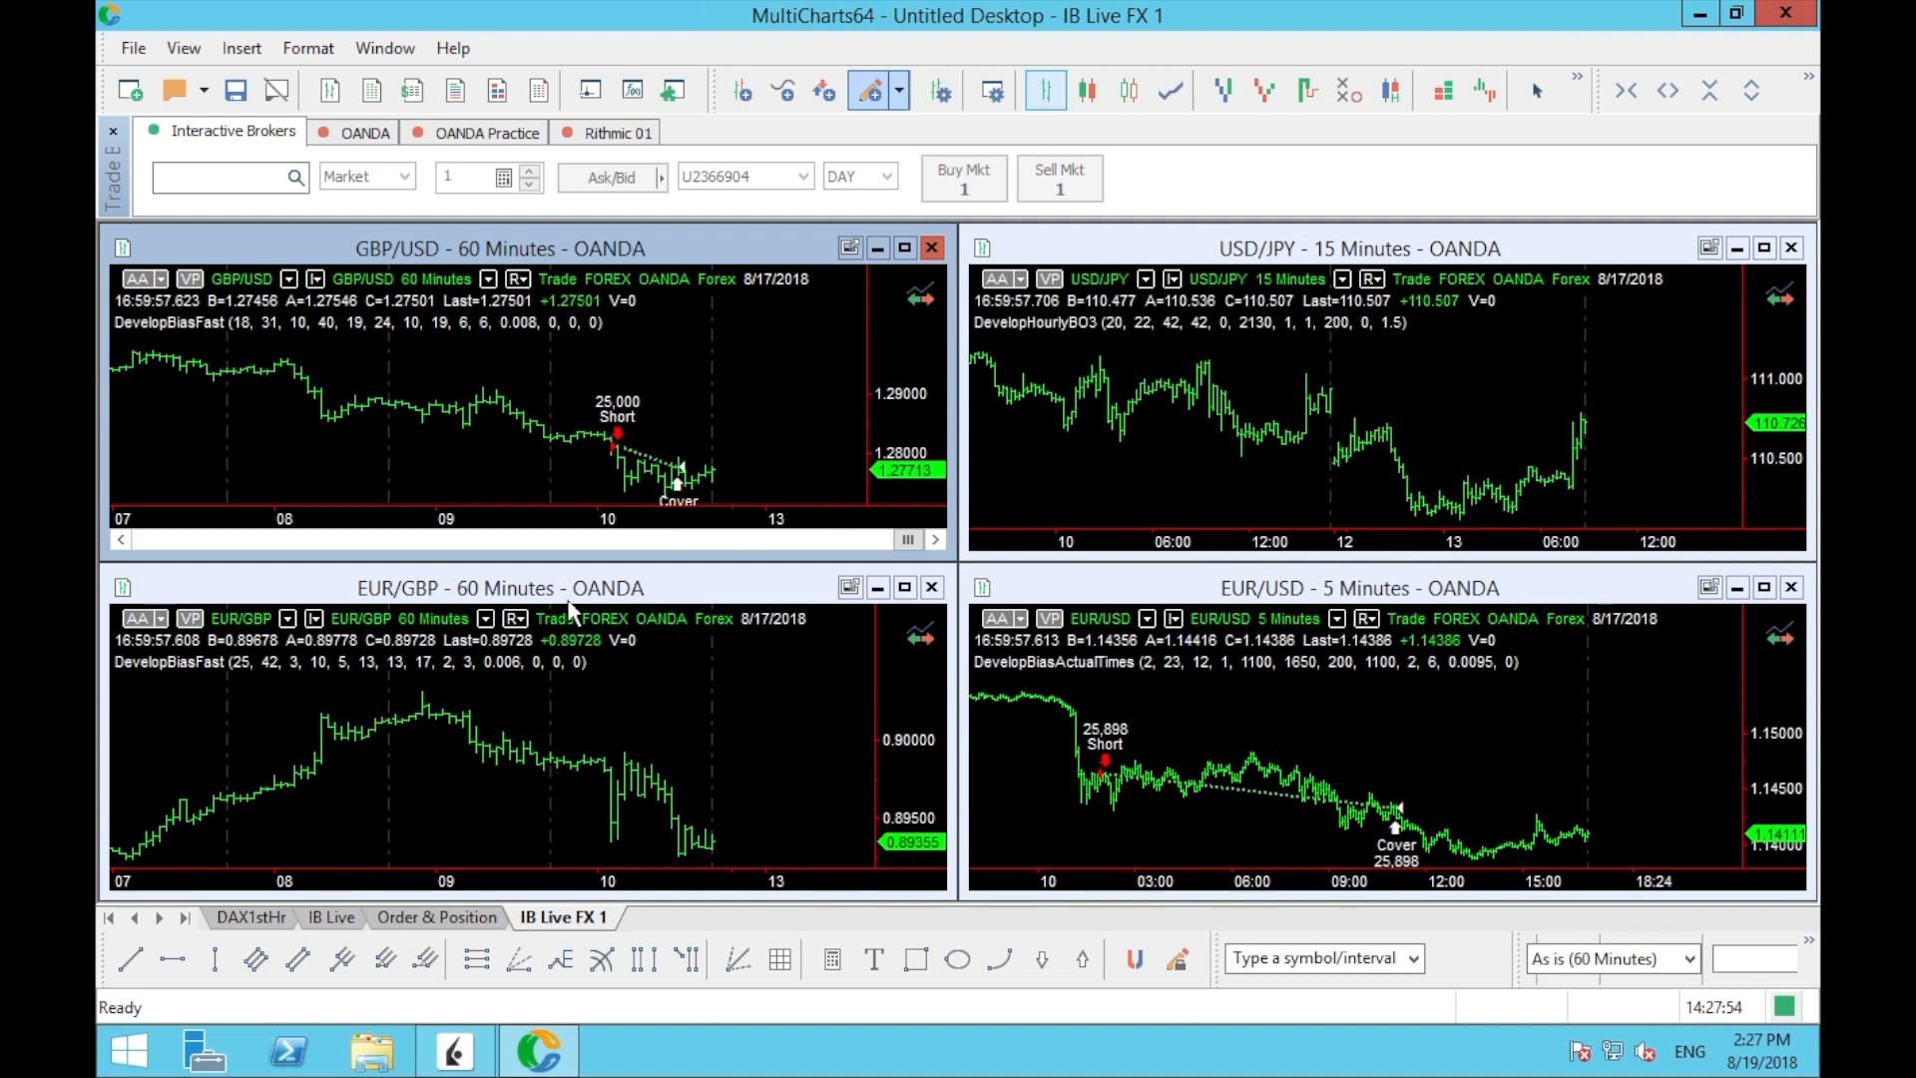
mouse_move(691, 501)
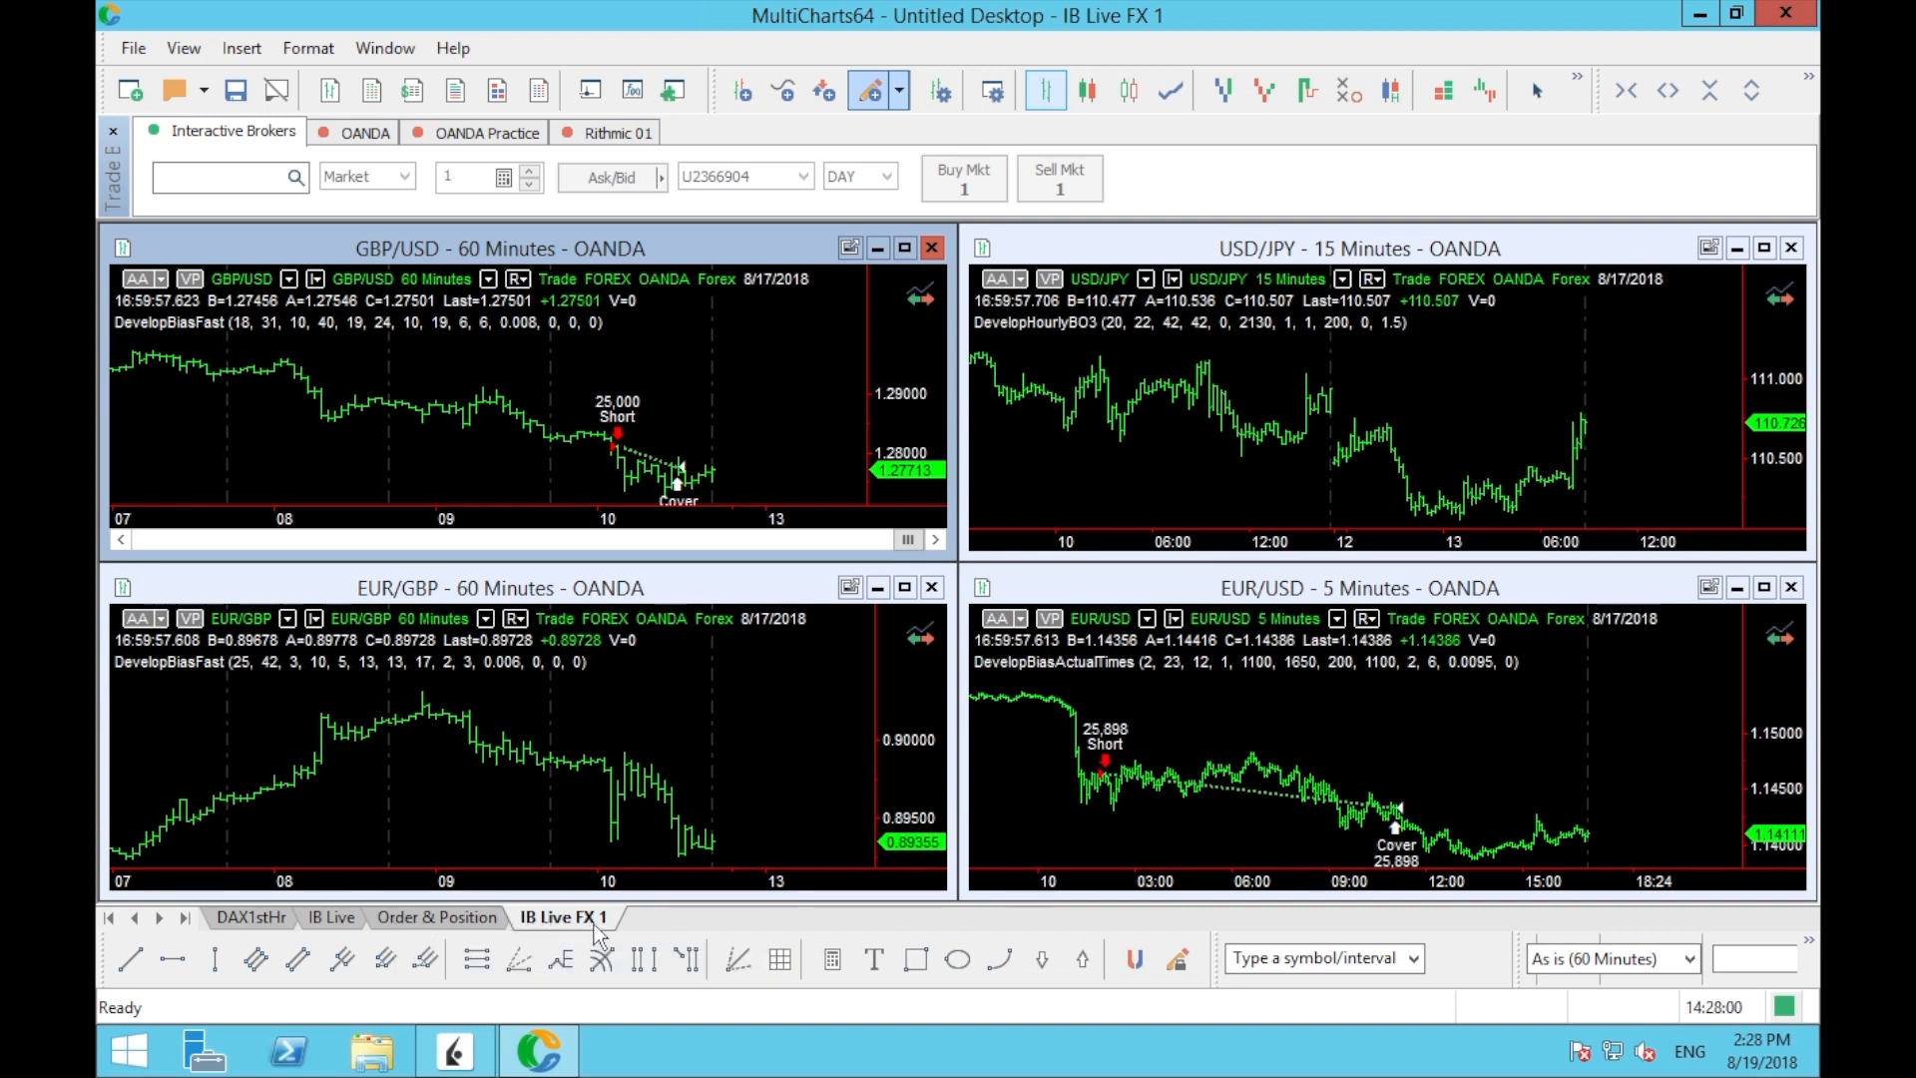
mouse_move(660, 924)
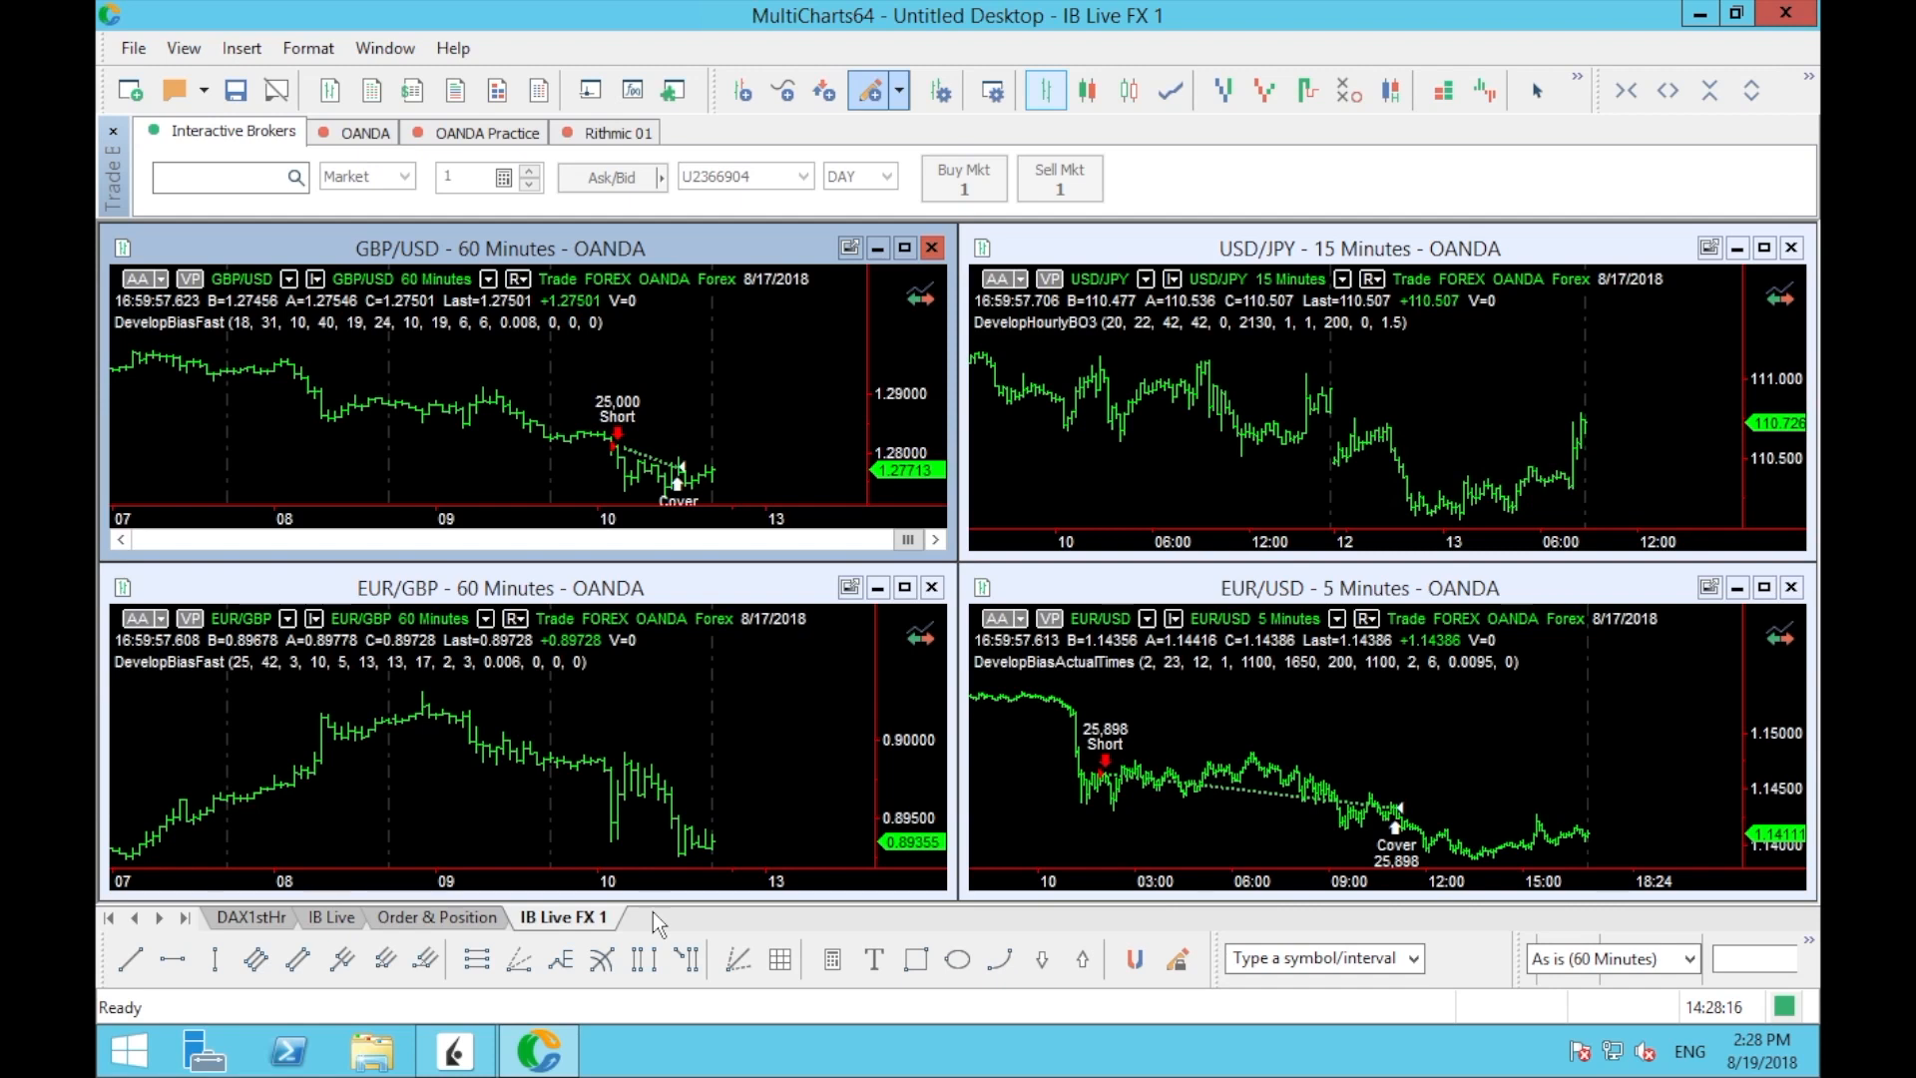
mouse_move(823, 643)
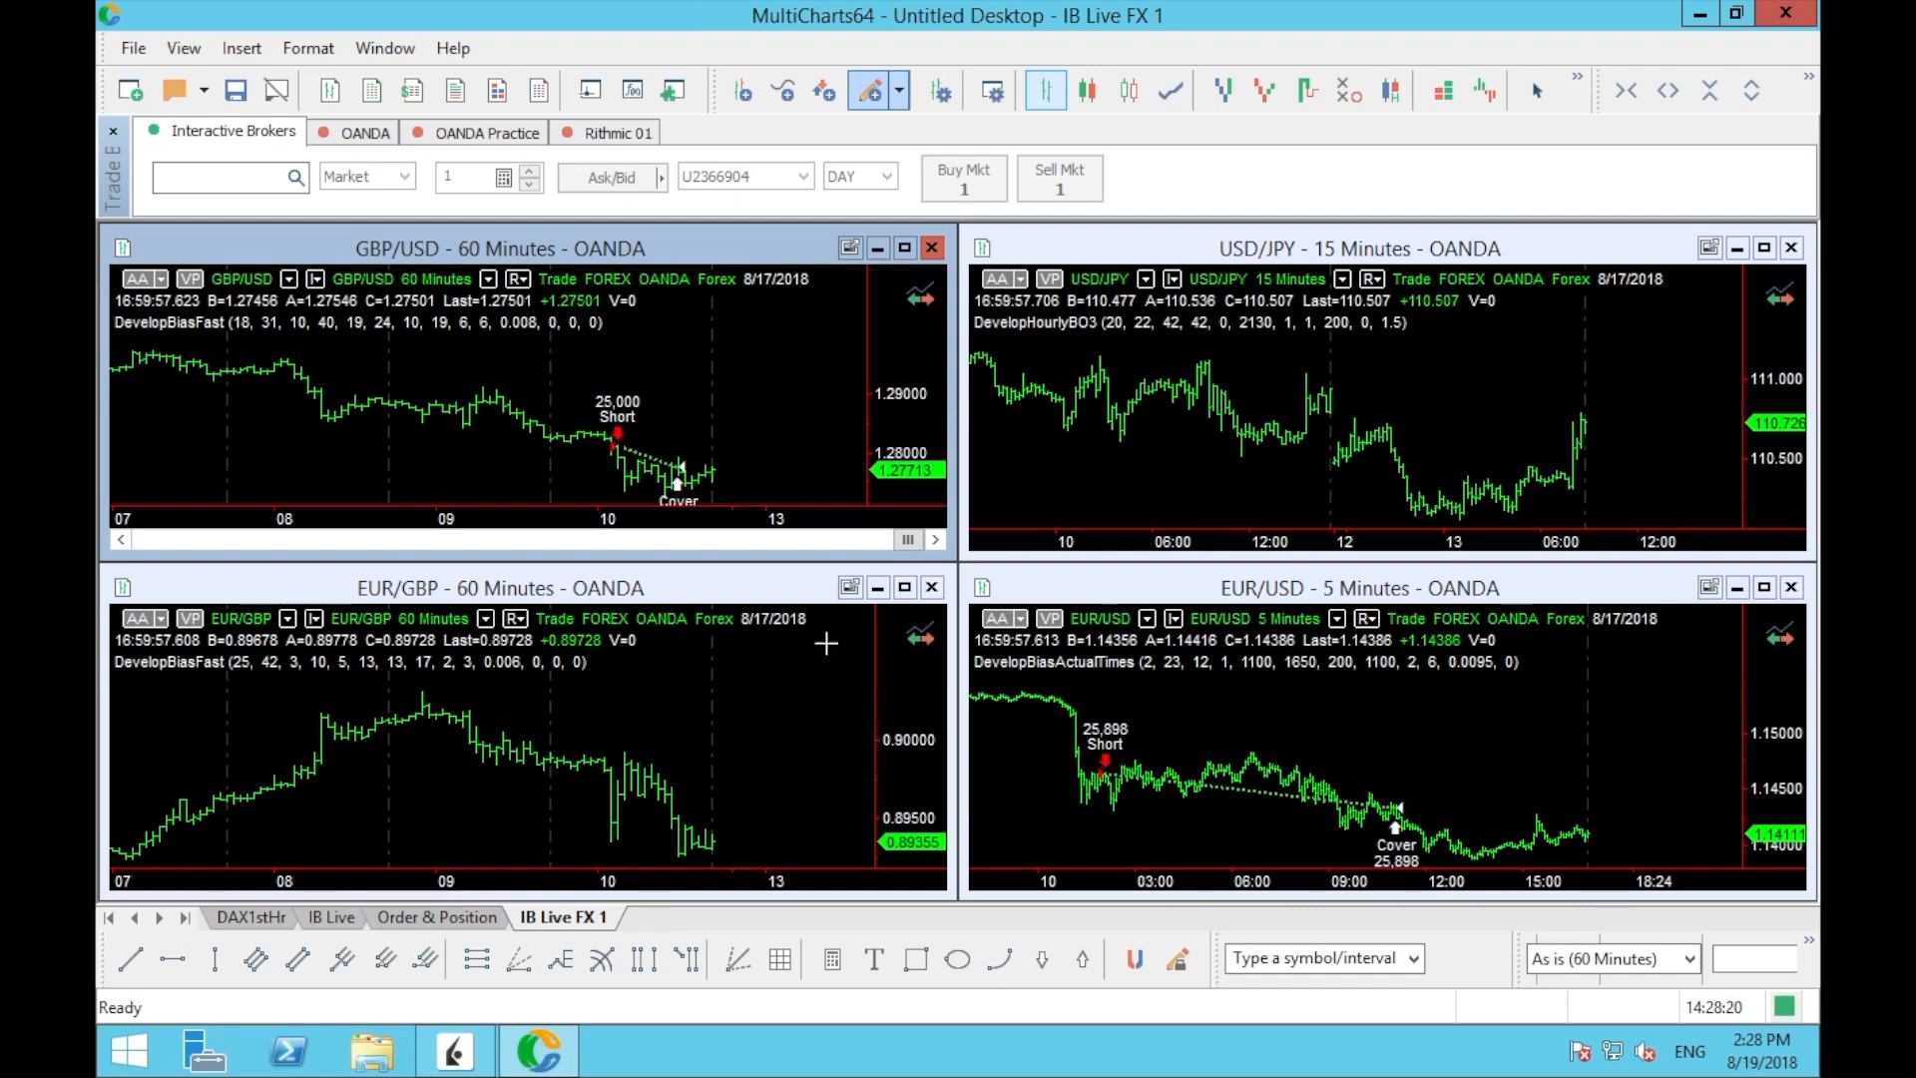
mouse_move(892, 501)
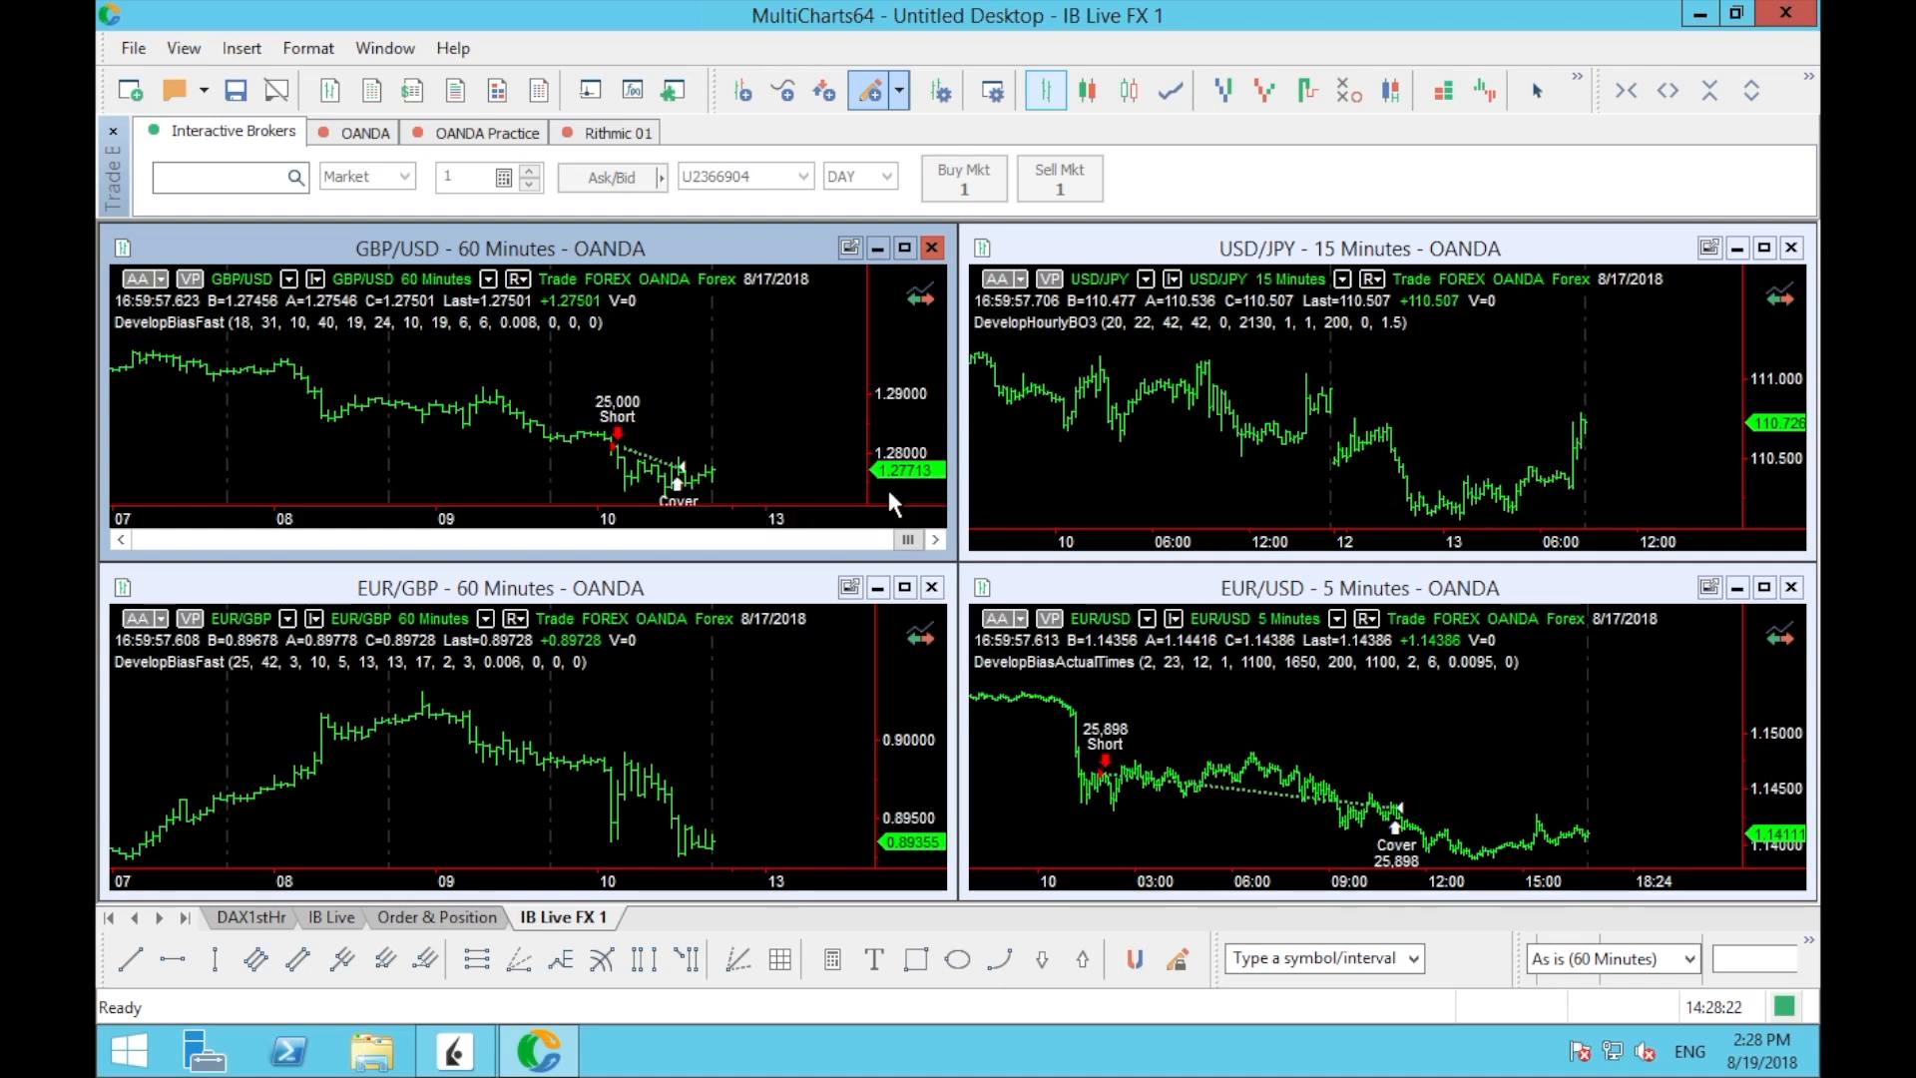
mouse_move(815, 483)
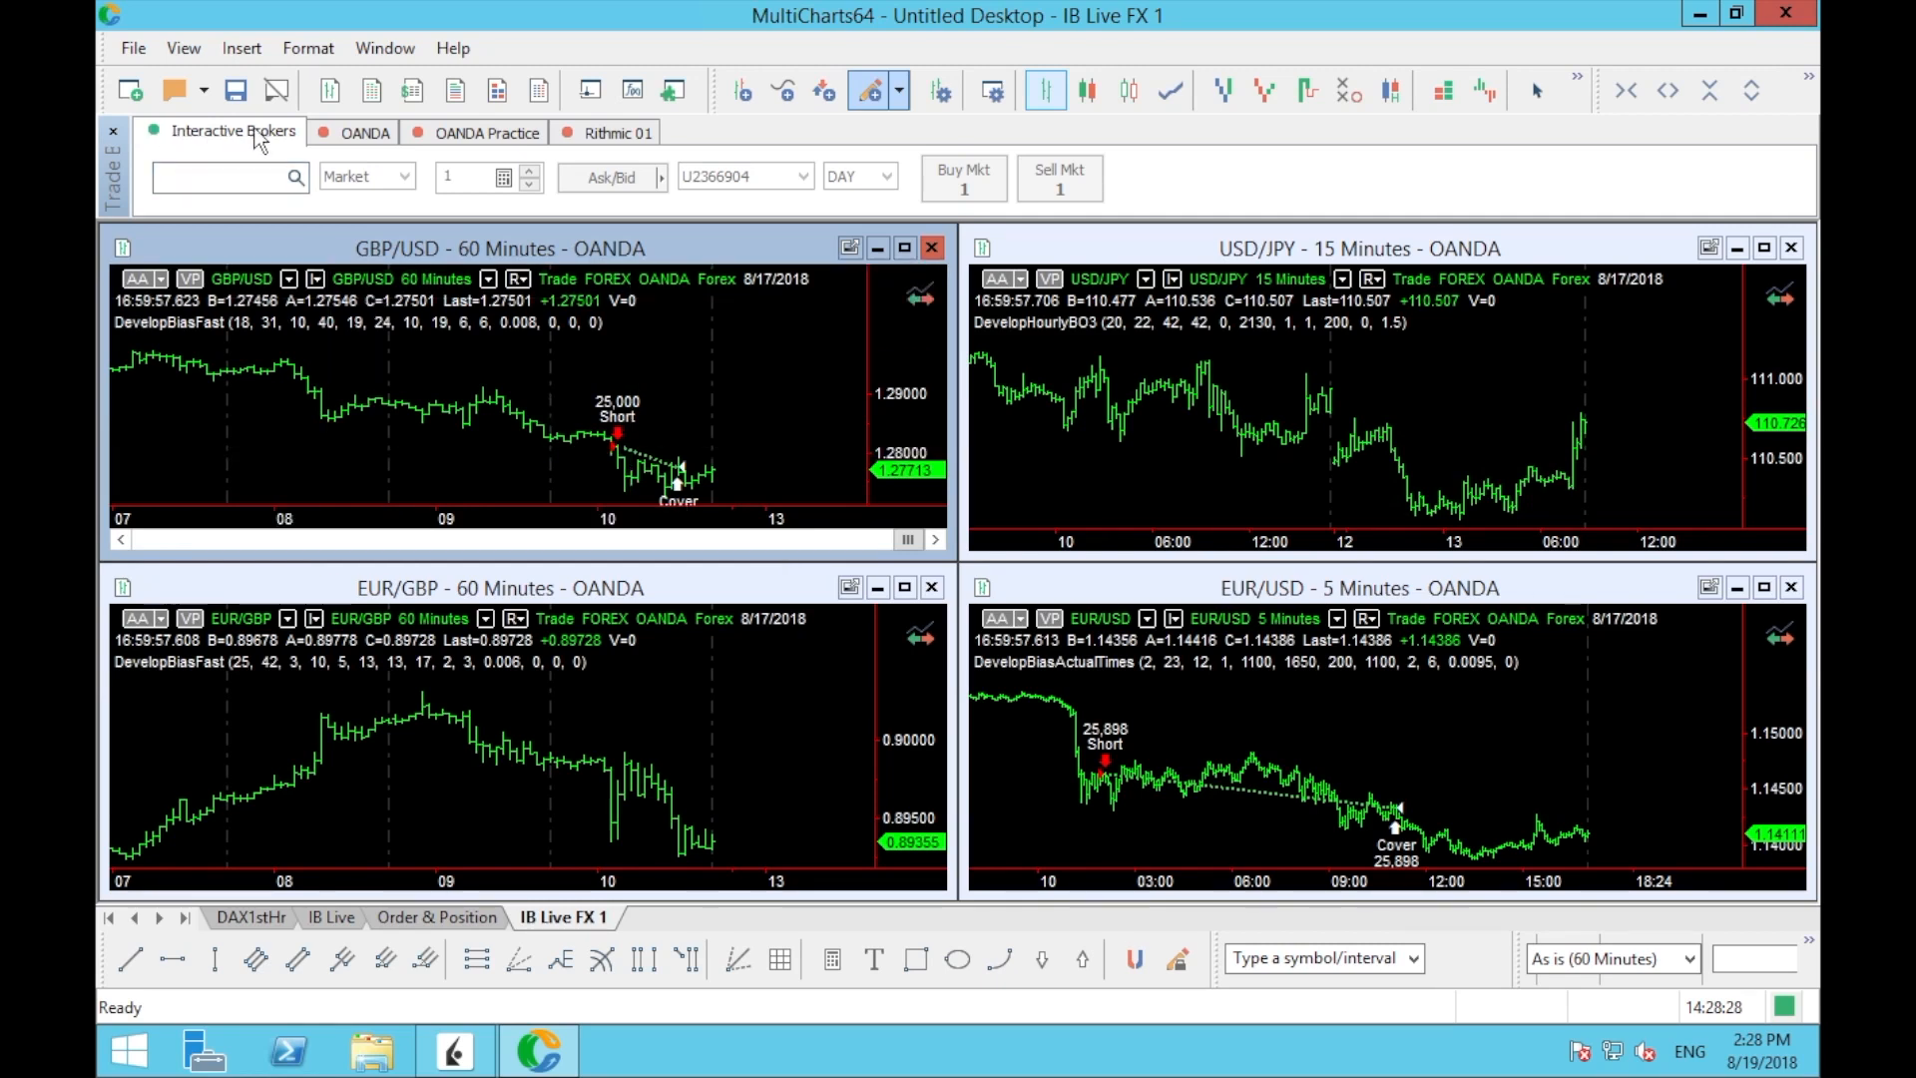
mouse_move(193, 151)
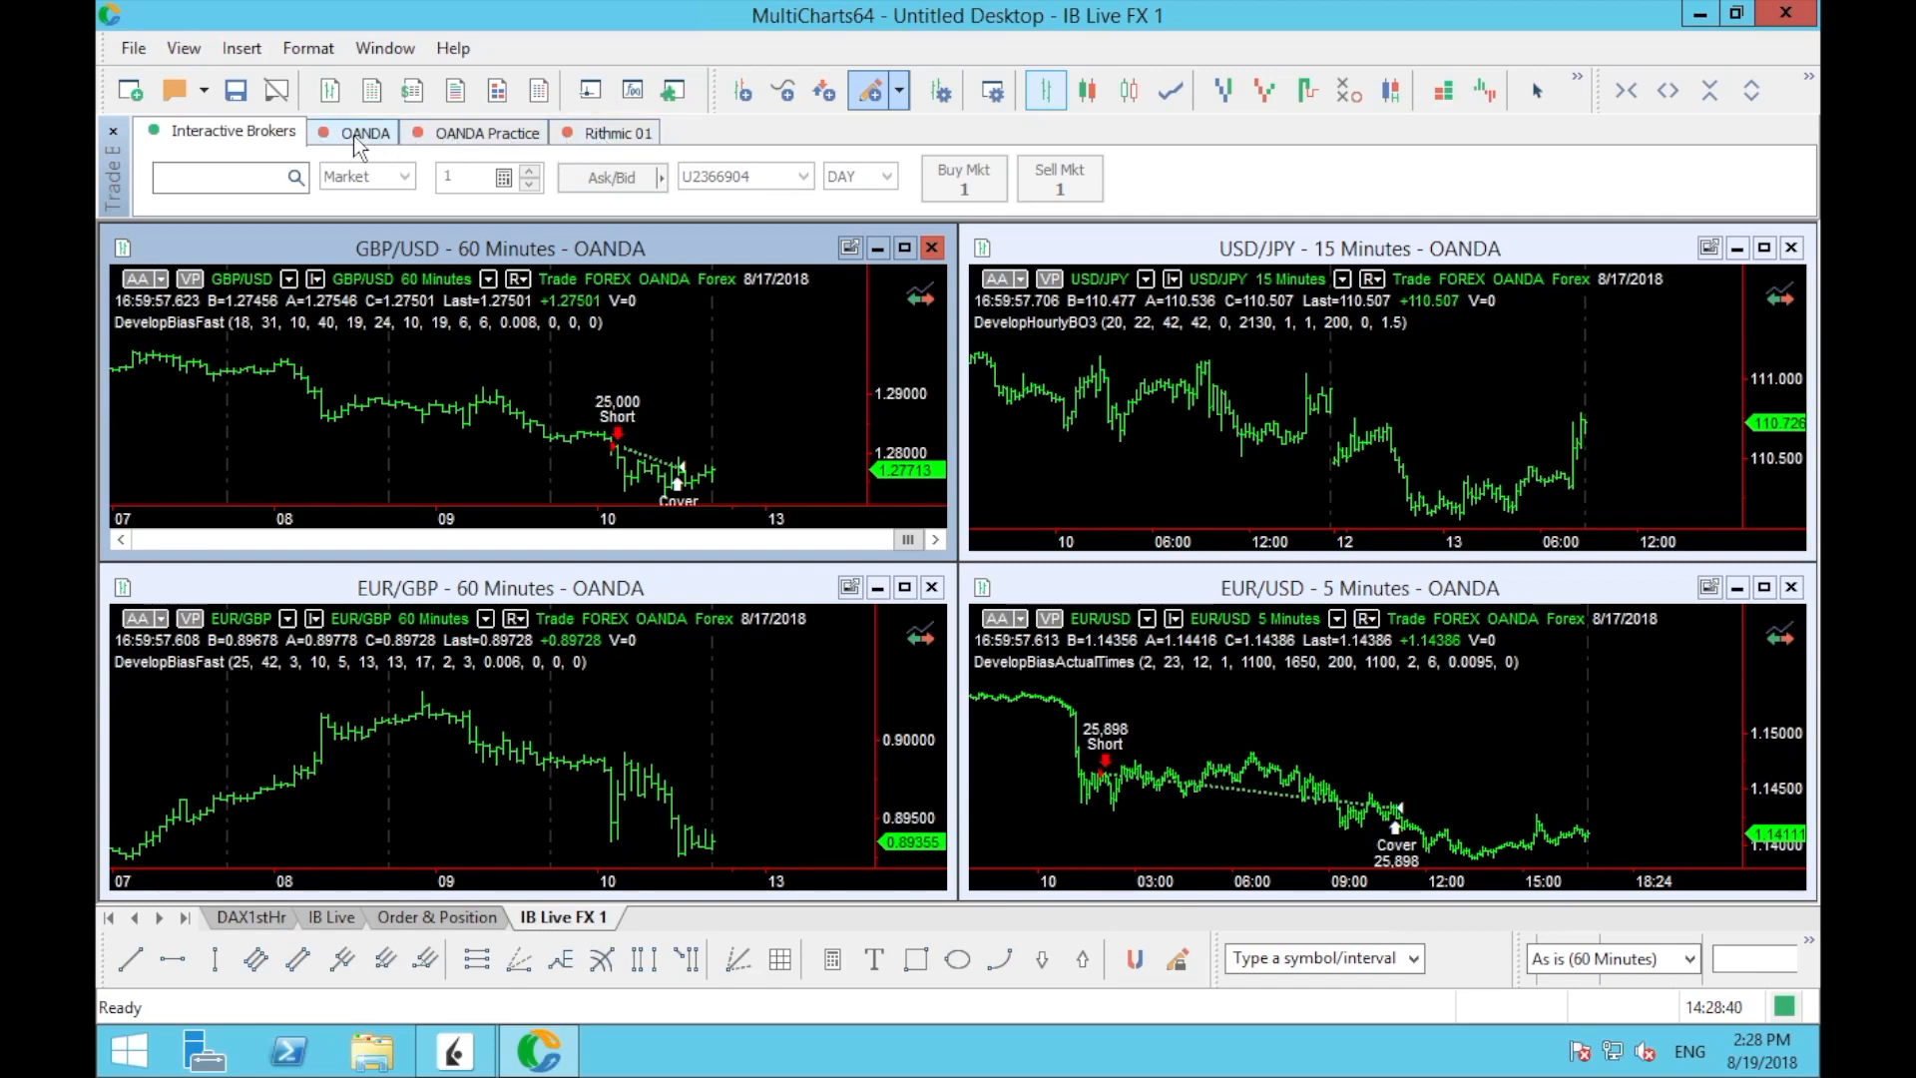
mouse_move(622, 144)
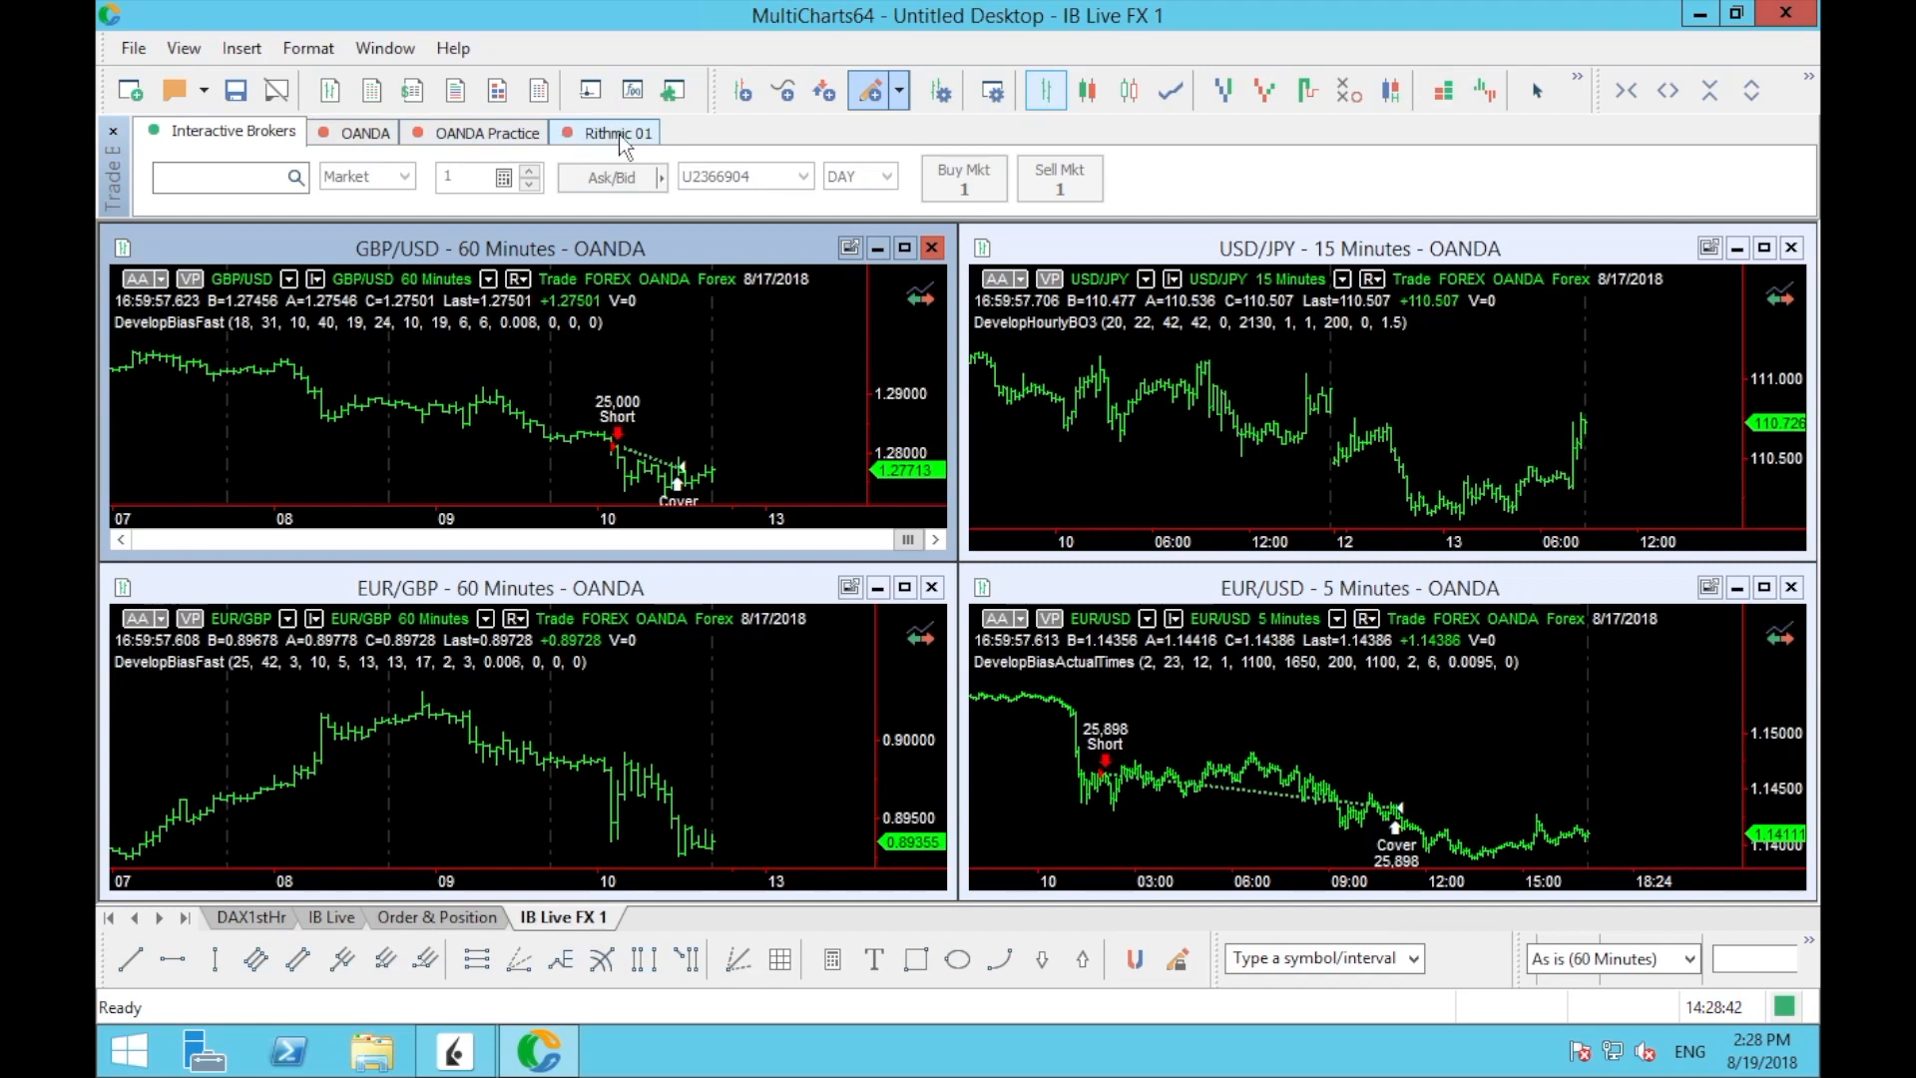
mouse_move(382, 148)
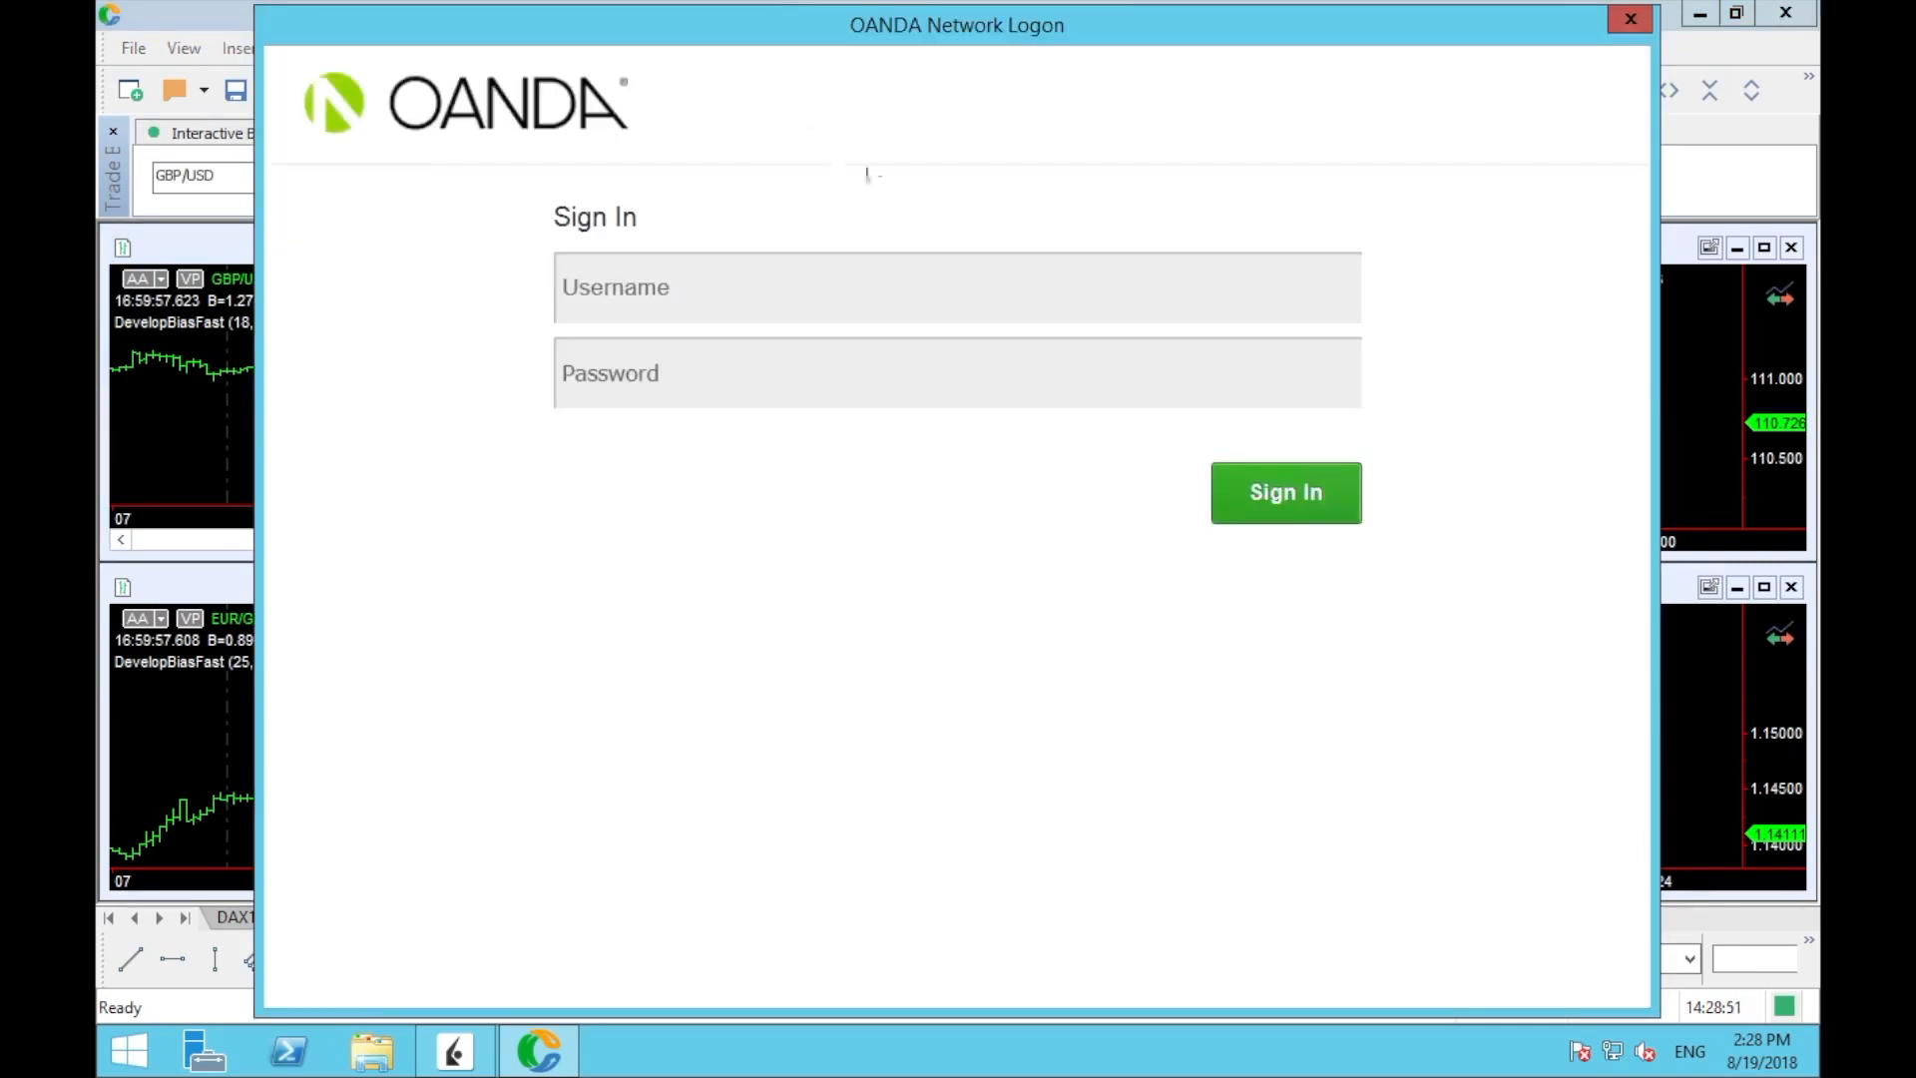
mouse_move(892, 197)
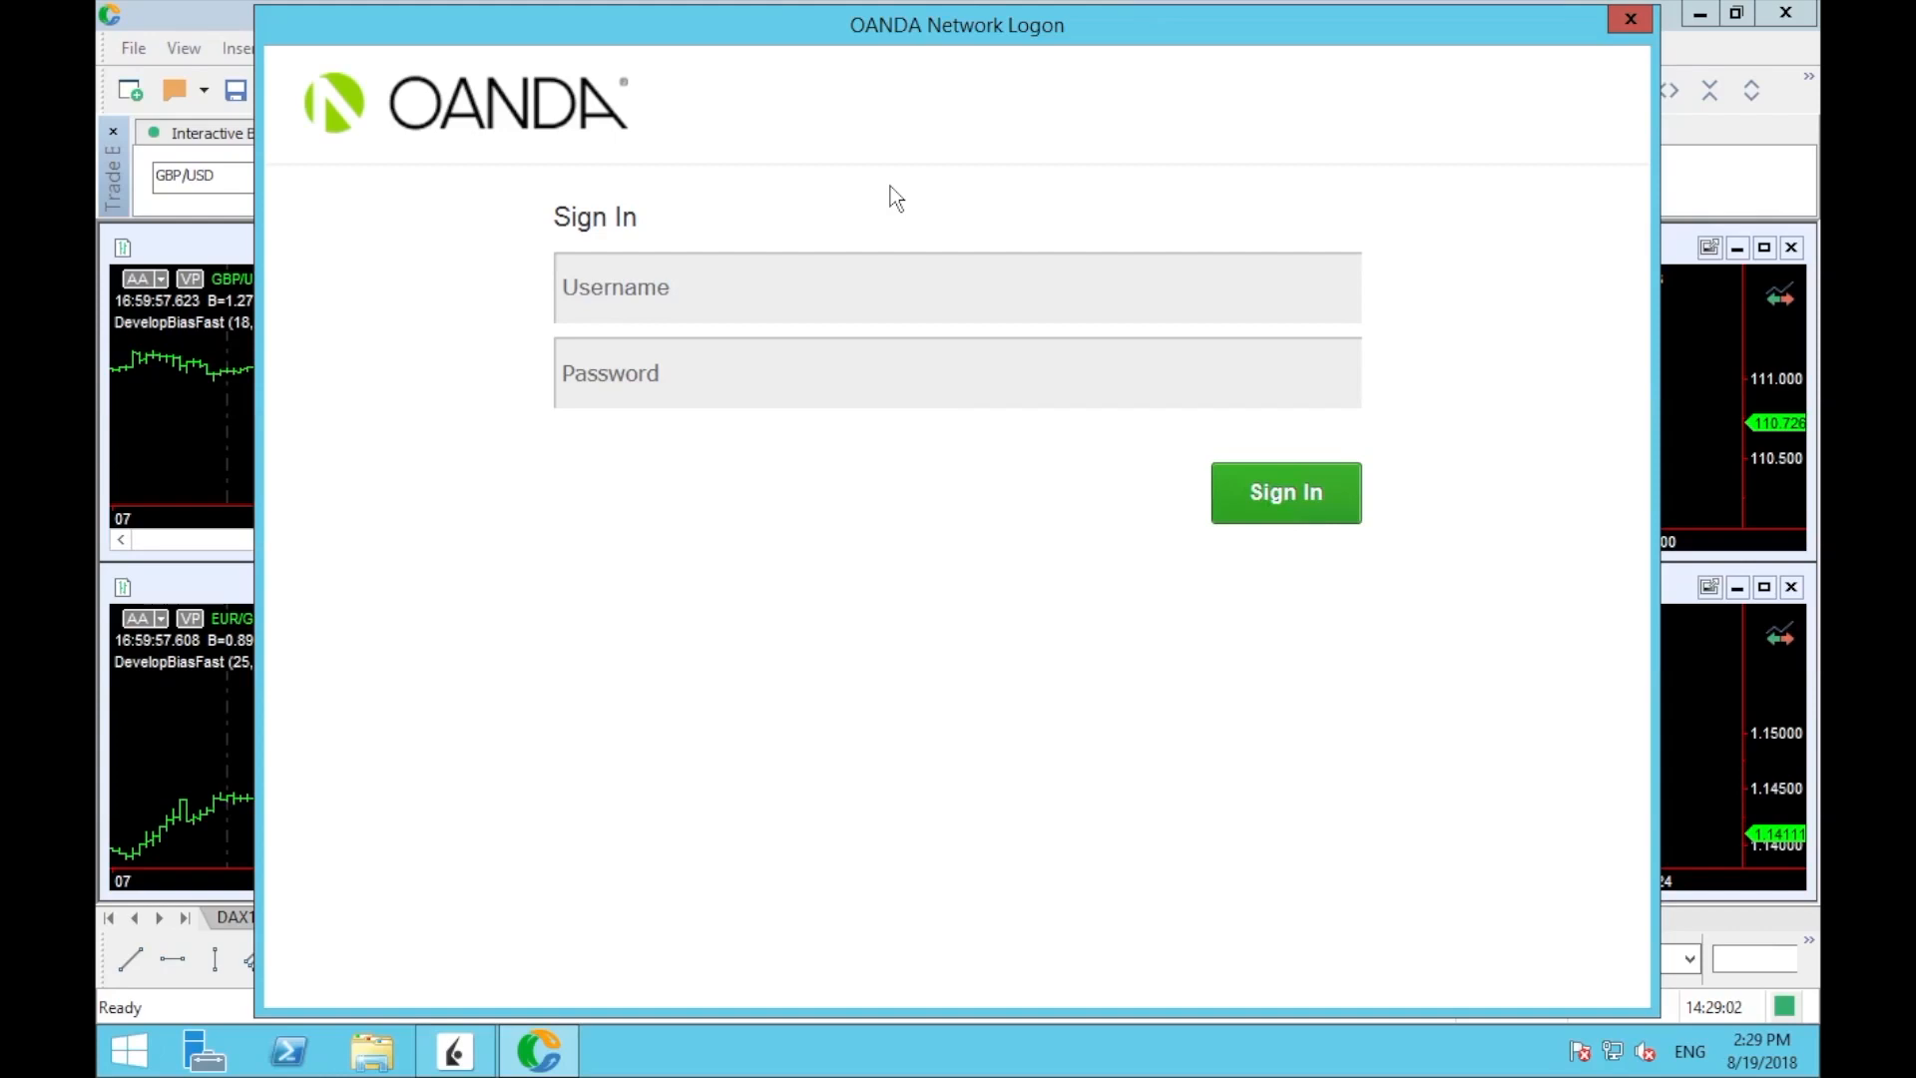
mouse_move(1604, 56)
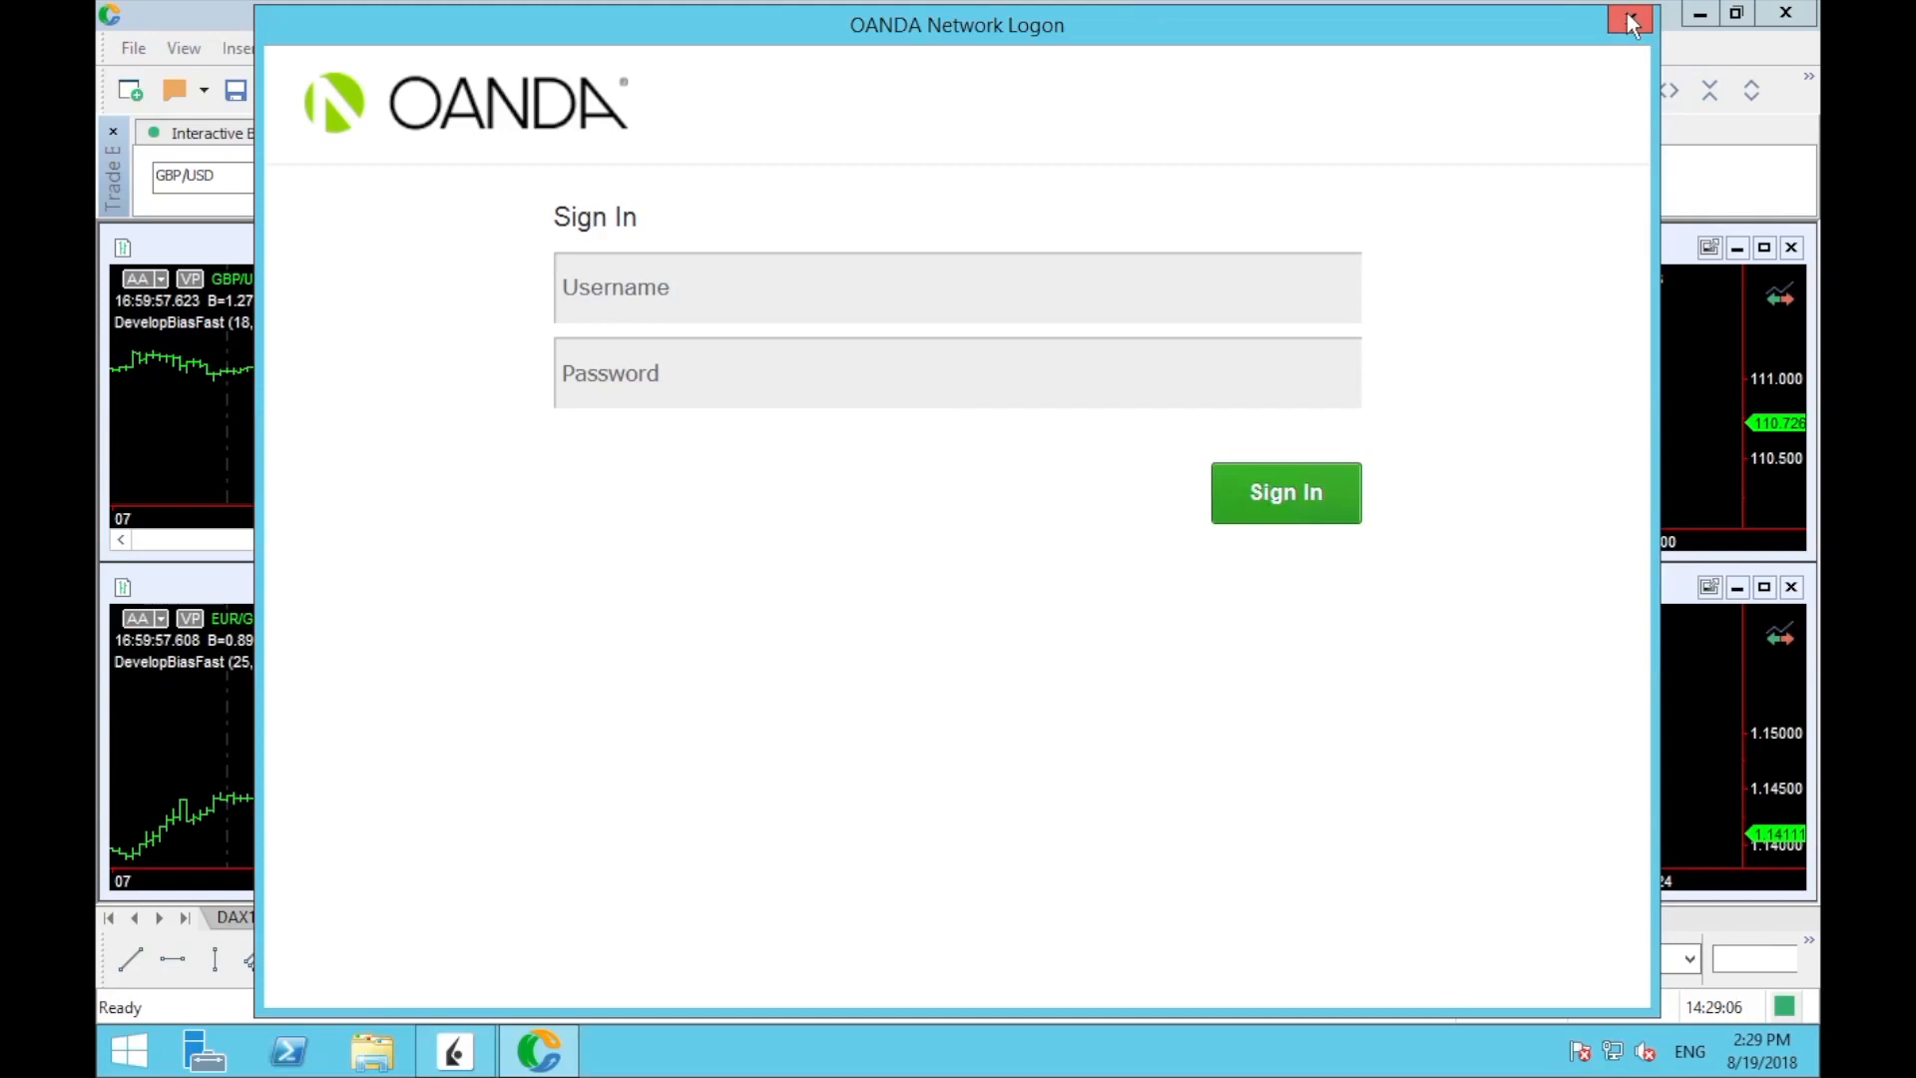
Dismiss the OANDA Network Logon window without signing in.
click(1630, 22)
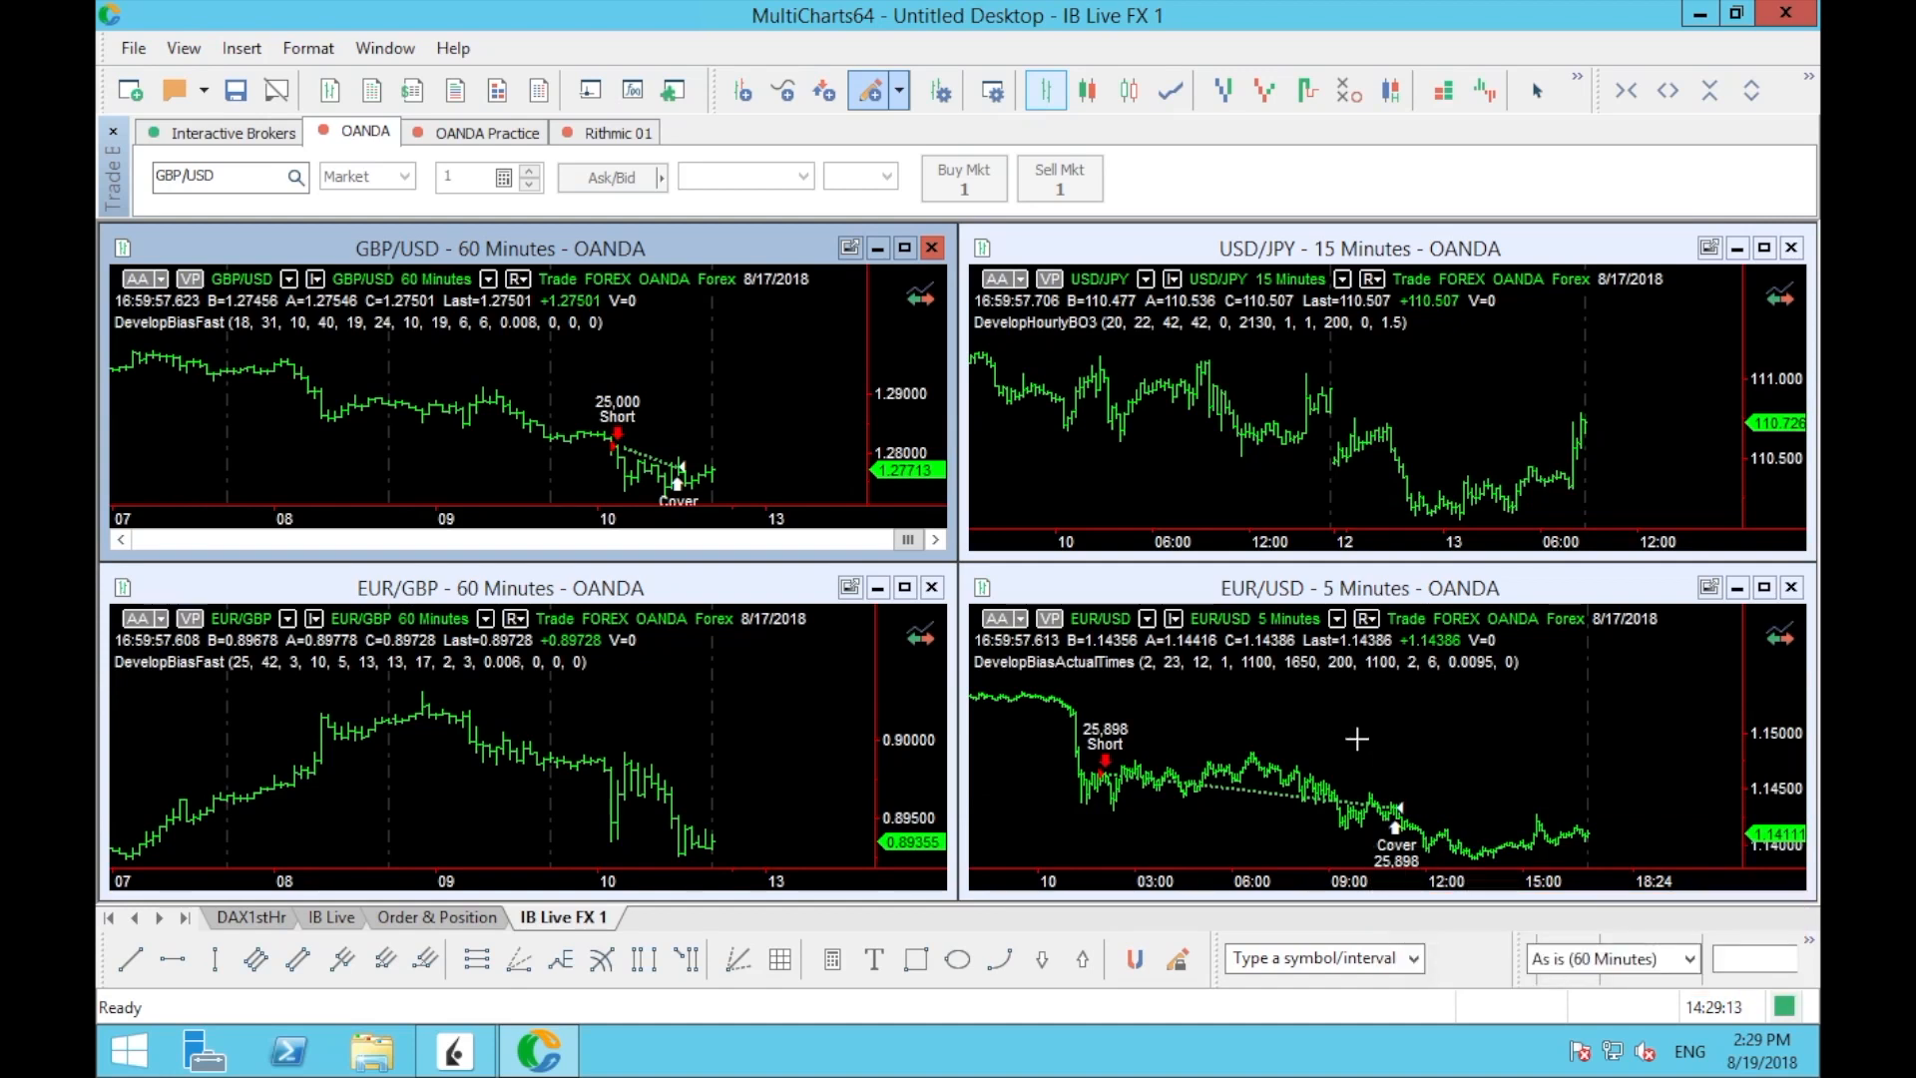
mouse_move(1291, 597)
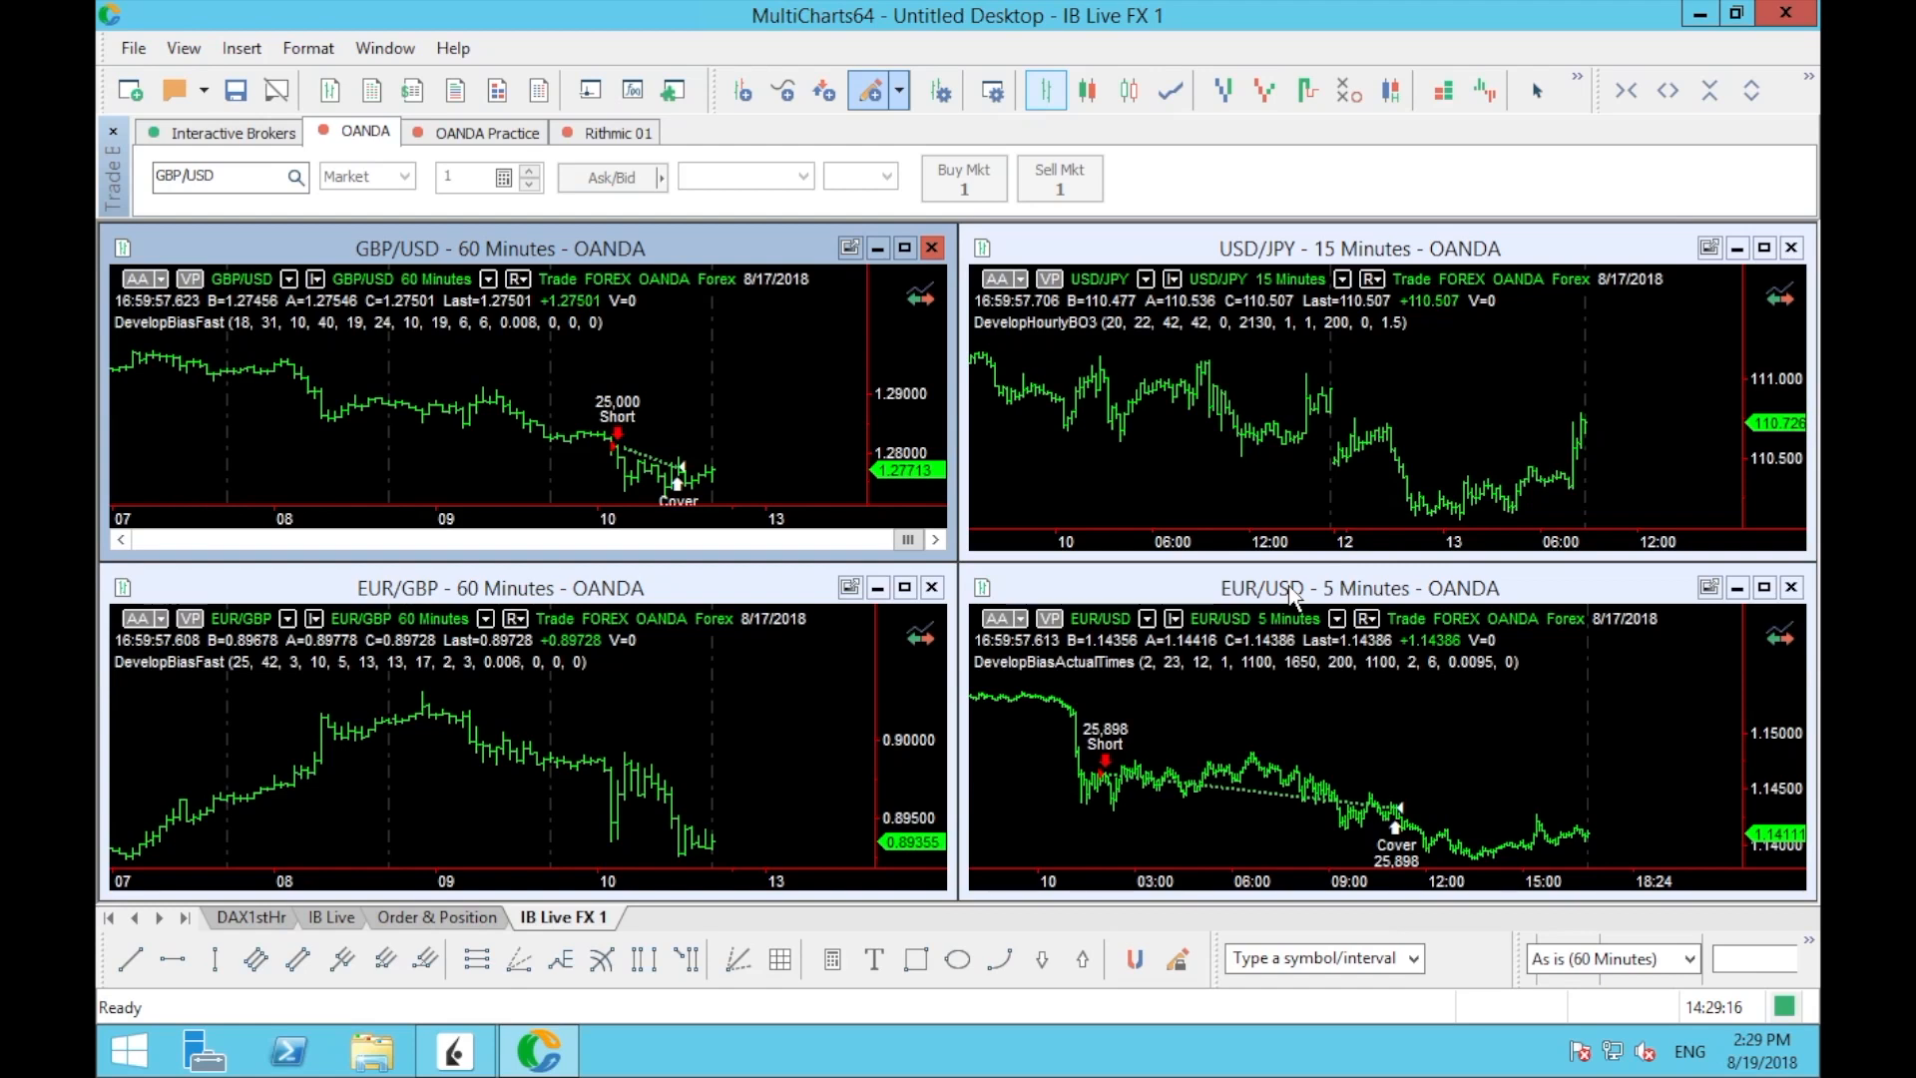
mouse_move(1290, 557)
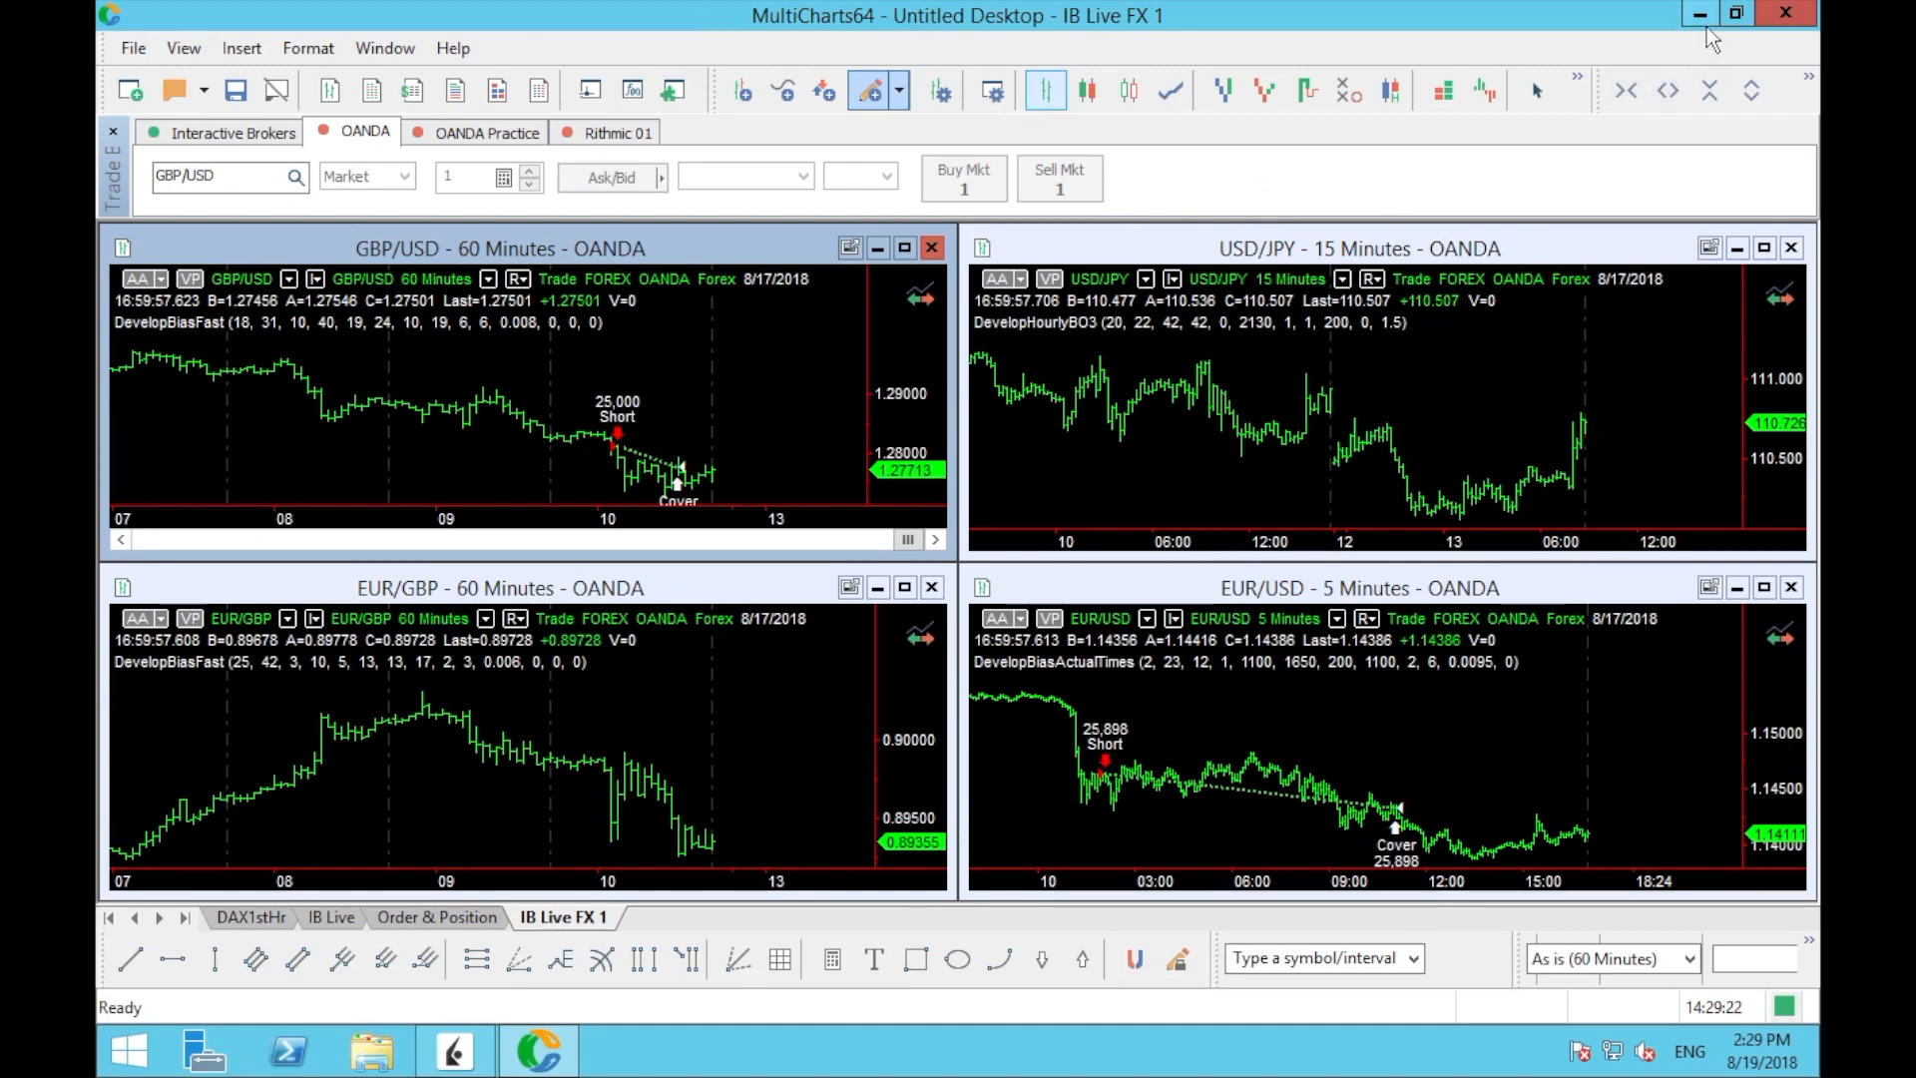
Minimize MultiCharts, disconnect from the AWS server, and close Microsoft Remote Desktop.
click(1697, 13)
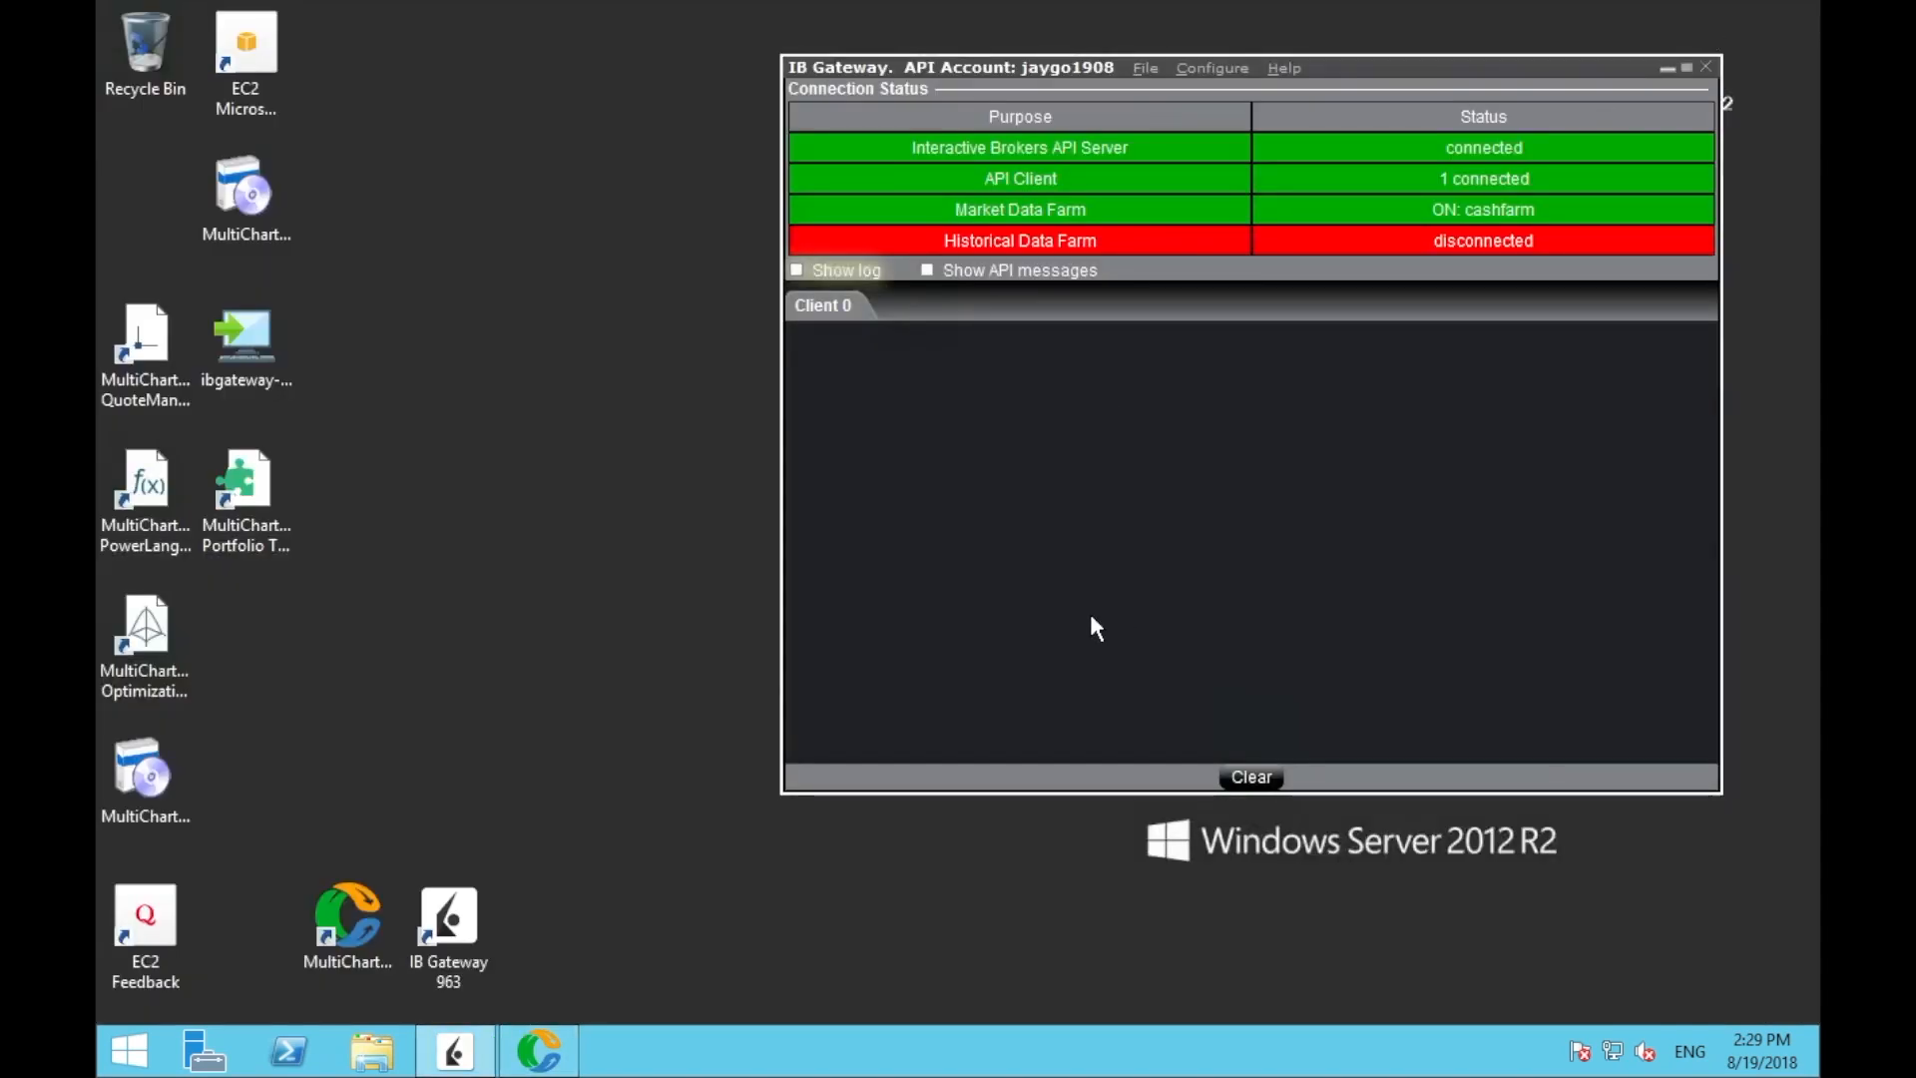
mouse_move(525, 587)
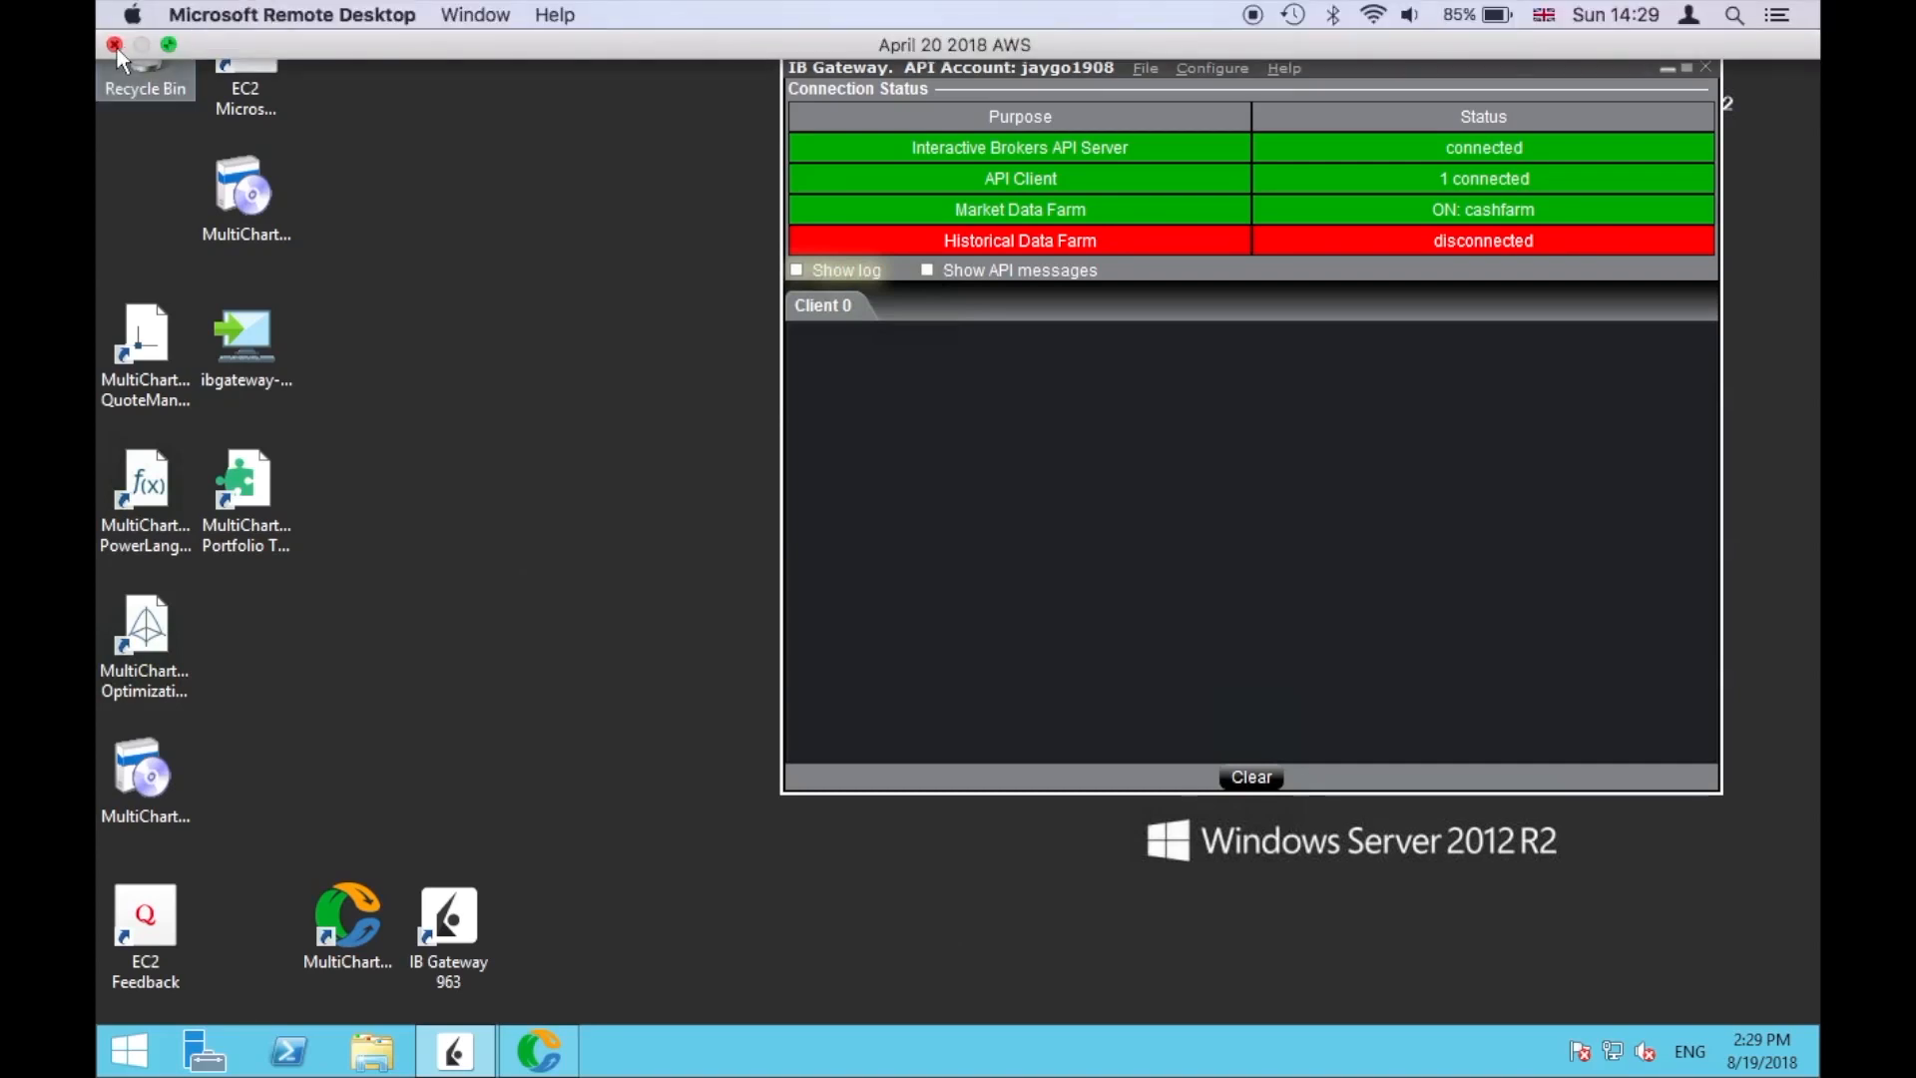
click(115, 45)
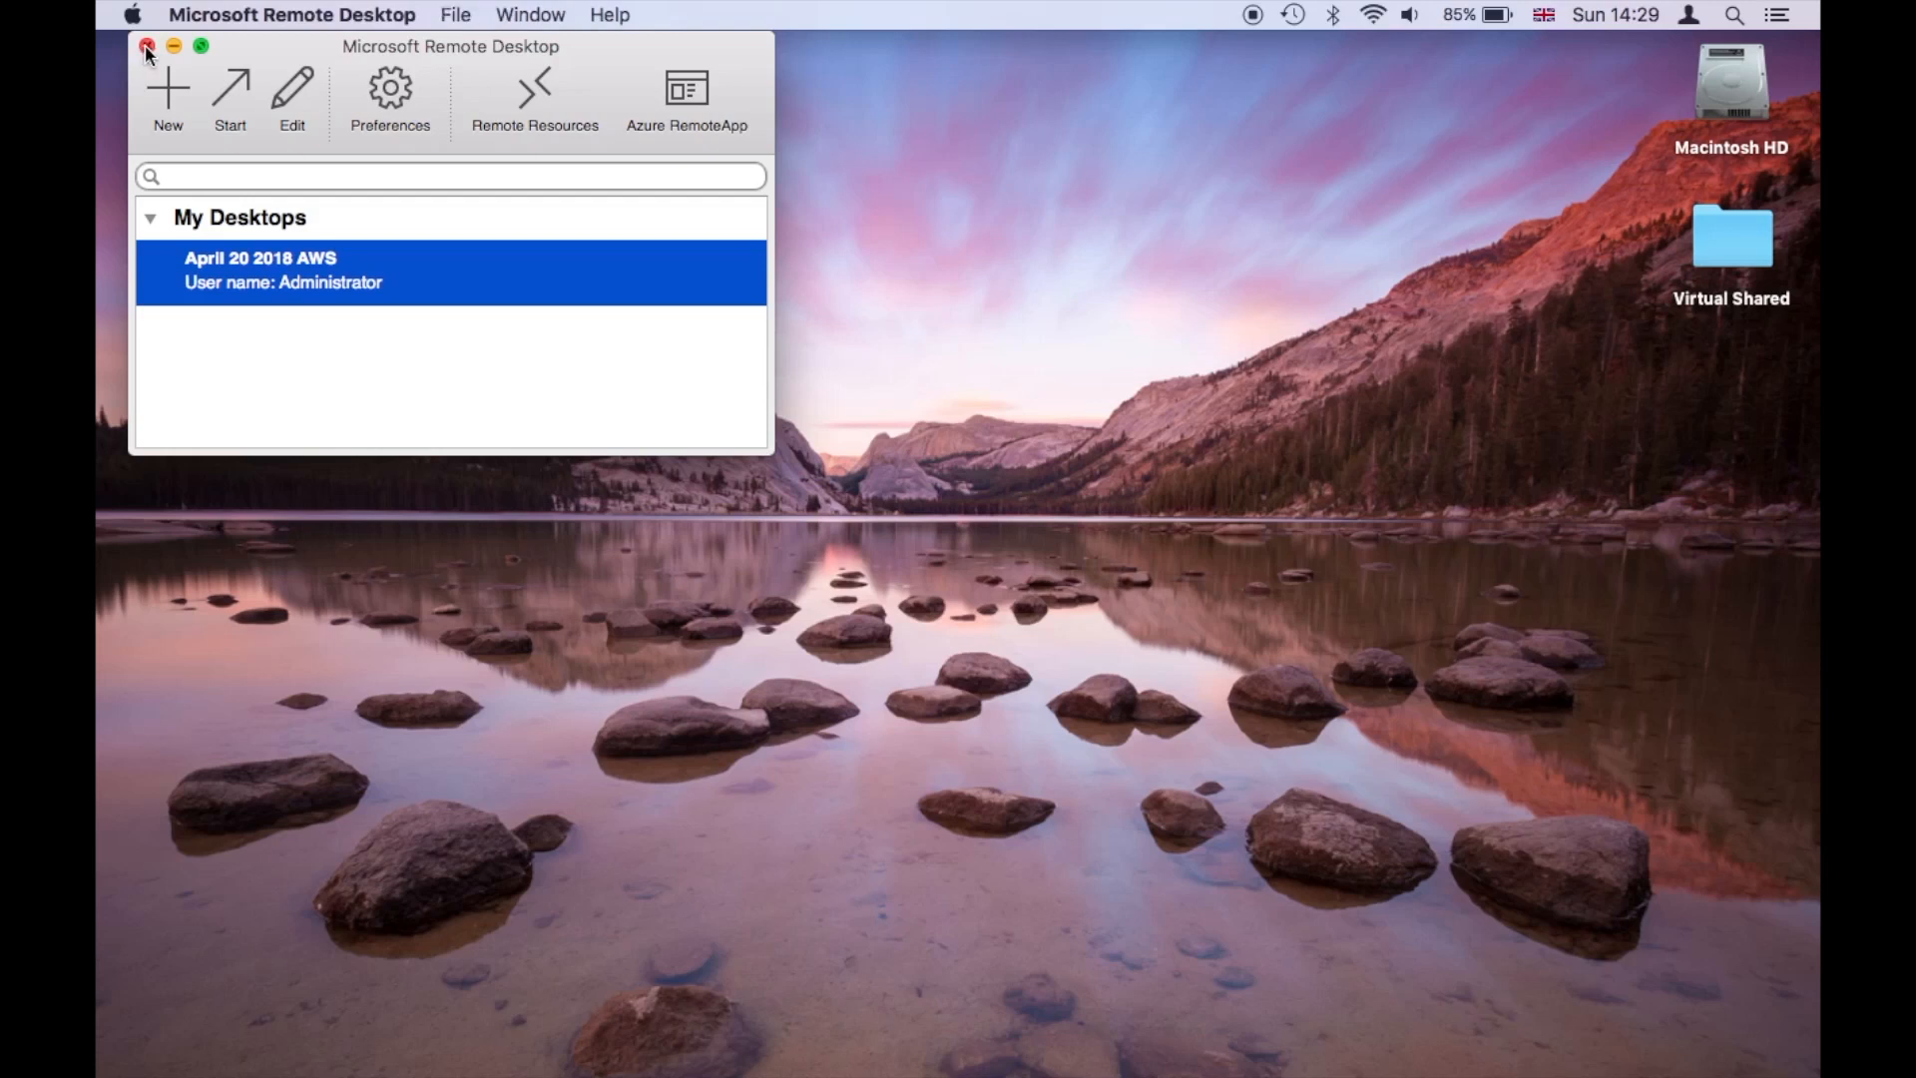
click(146, 47)
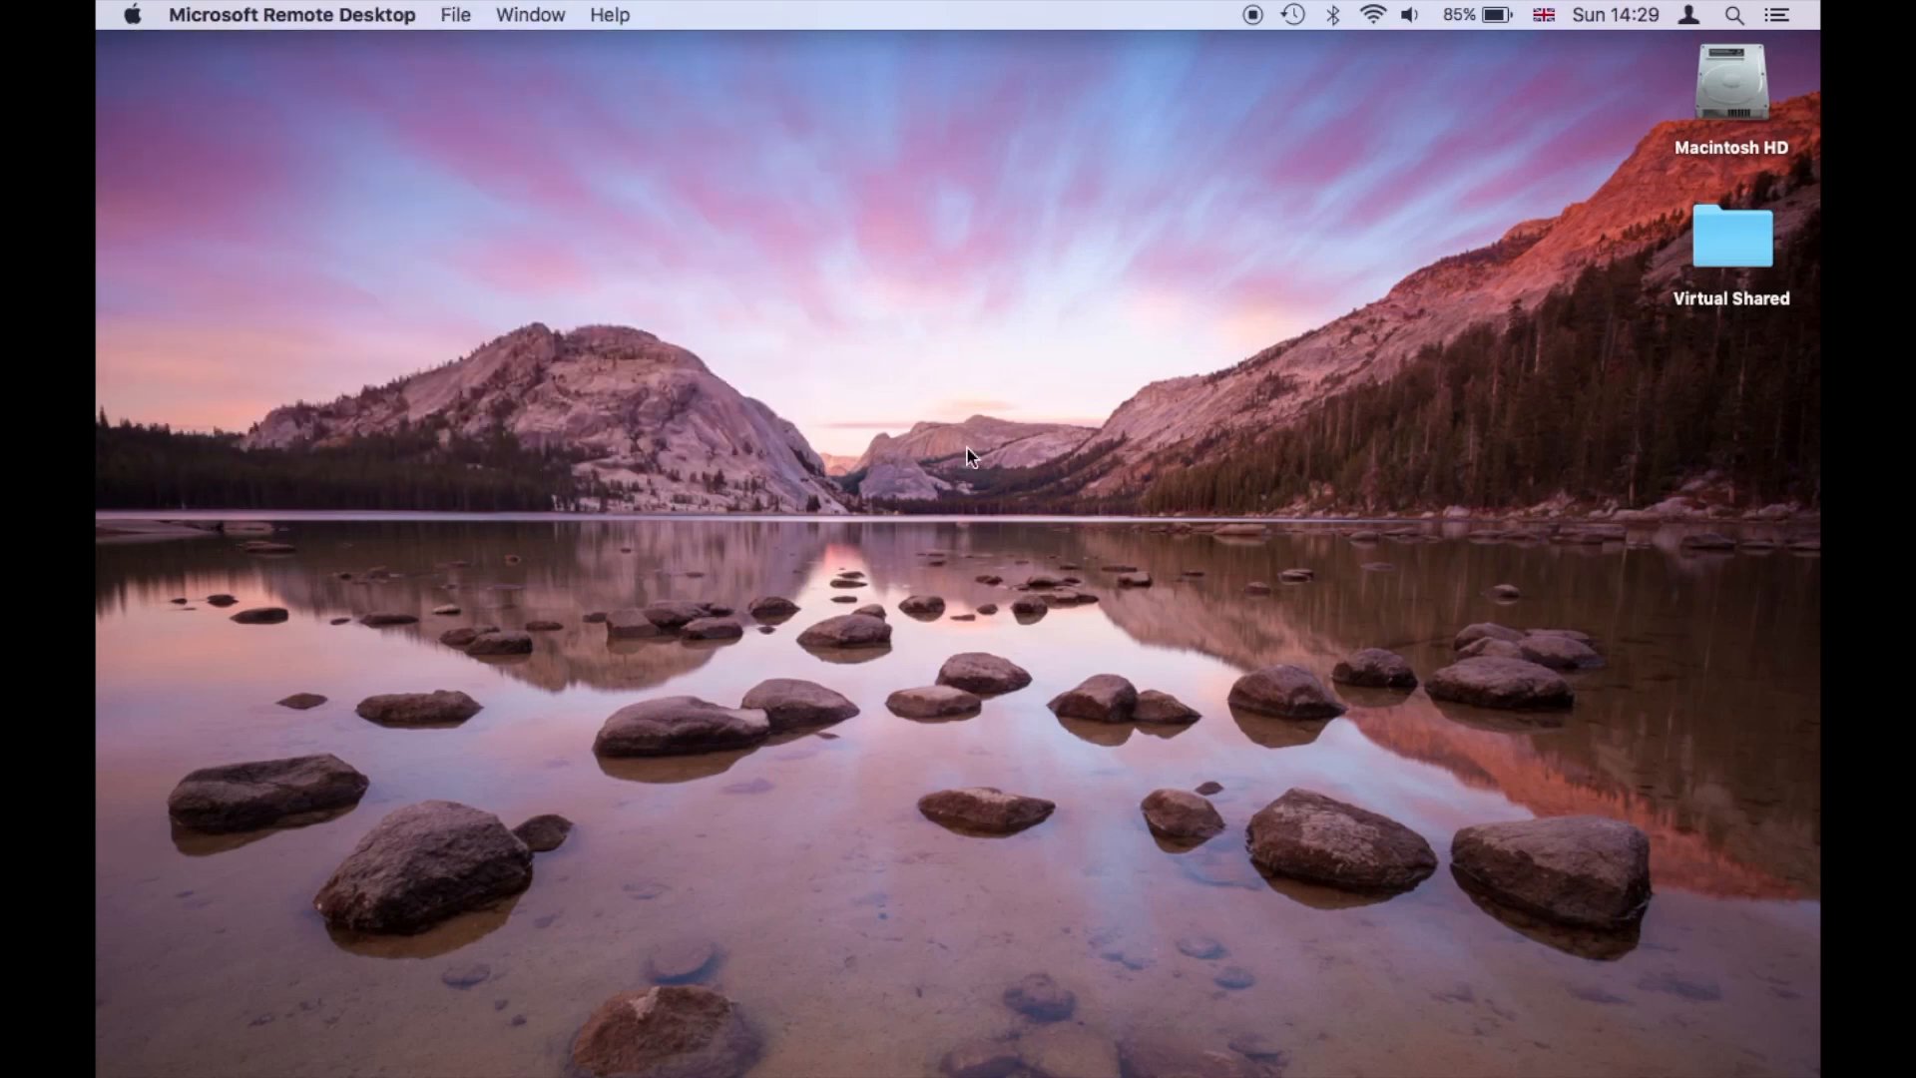